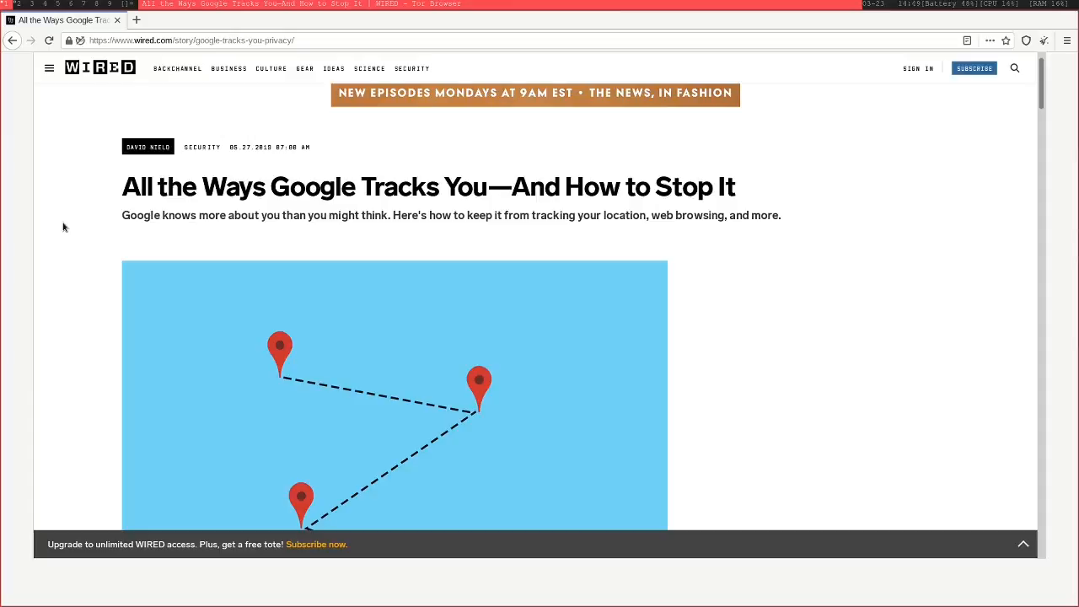
# - Scroll through the lineageos.org homepage down to its 'Ready? Get LineageOS now!' section and footer
pyautogui.scroll(-3)
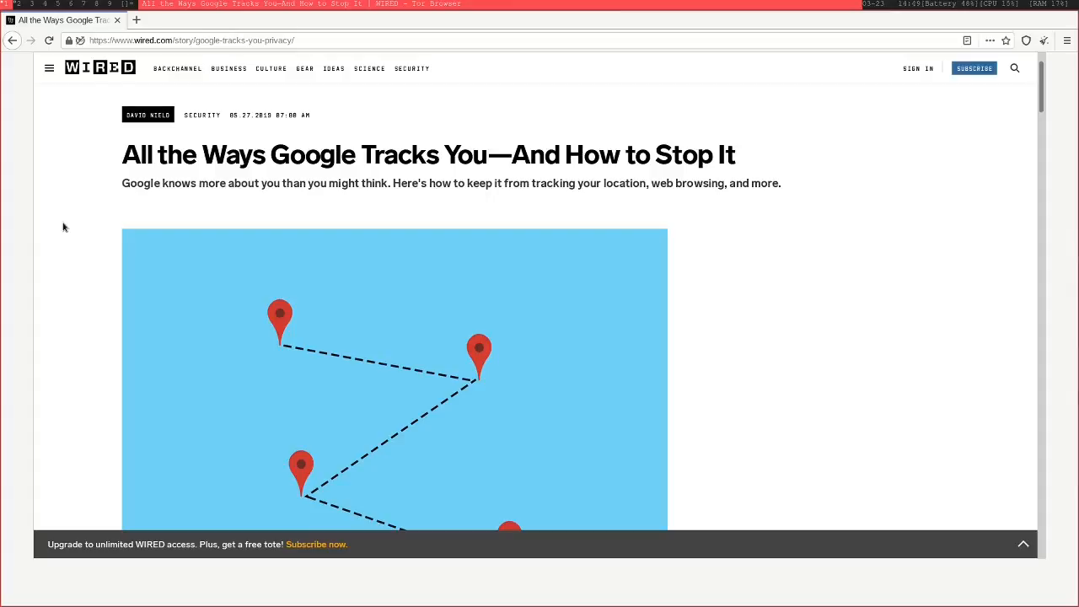
pyautogui.scroll(-3)
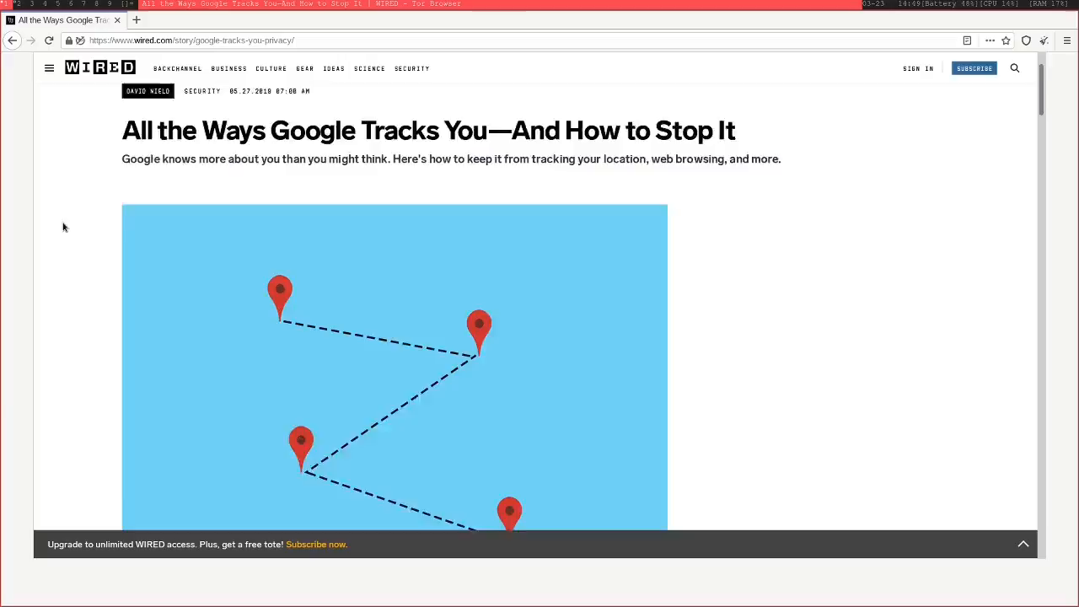
pyautogui.scroll(-3)
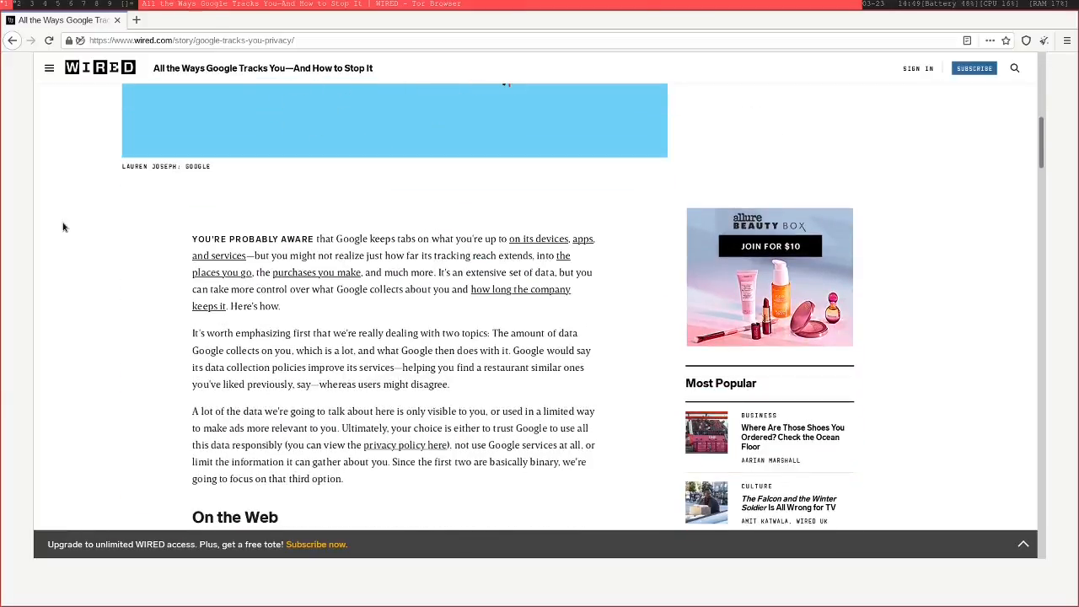
pyautogui.scroll(-3)
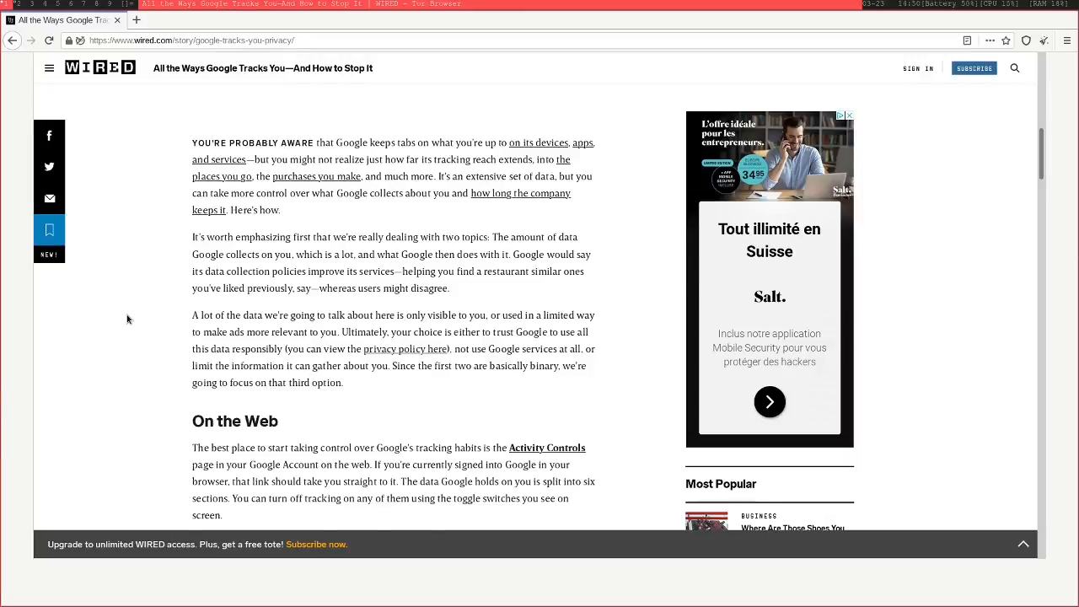
pyautogui.scroll(-3)
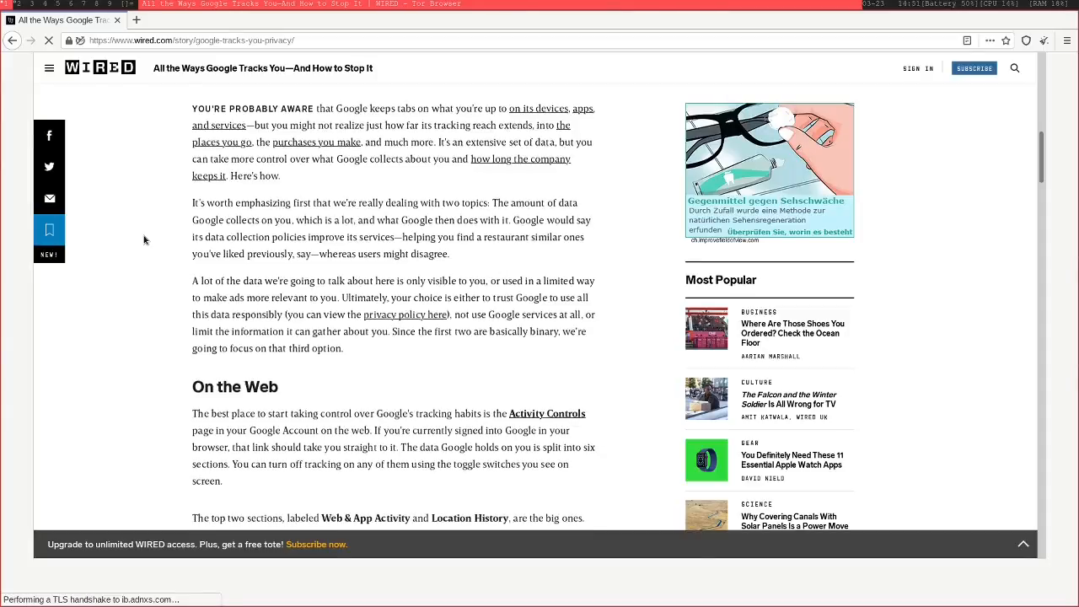
pyautogui.scroll(-3)
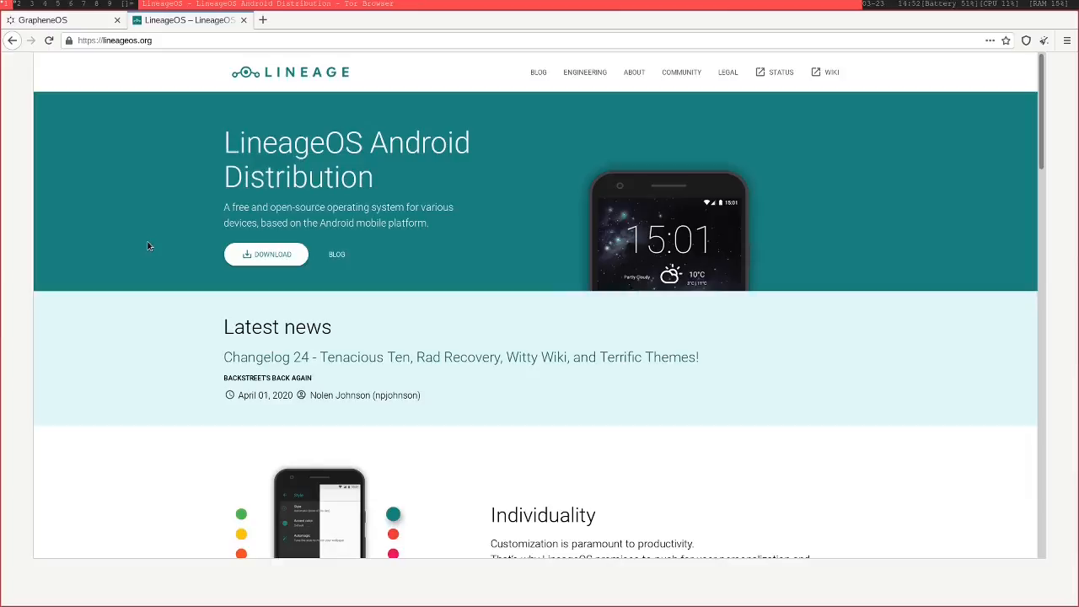
pyautogui.scroll(-3)
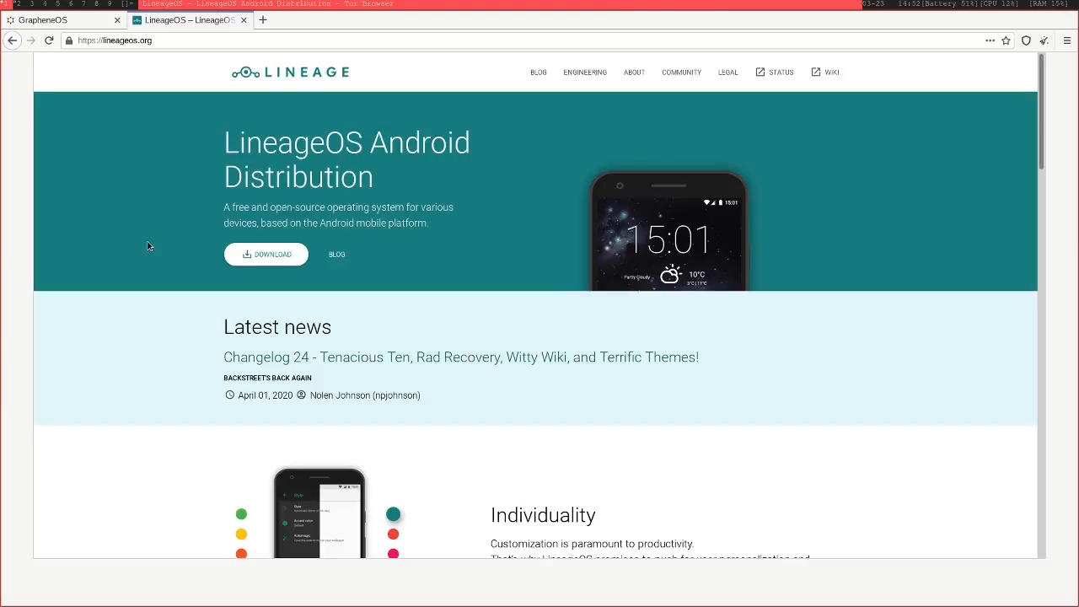
pyautogui.scroll(-3)
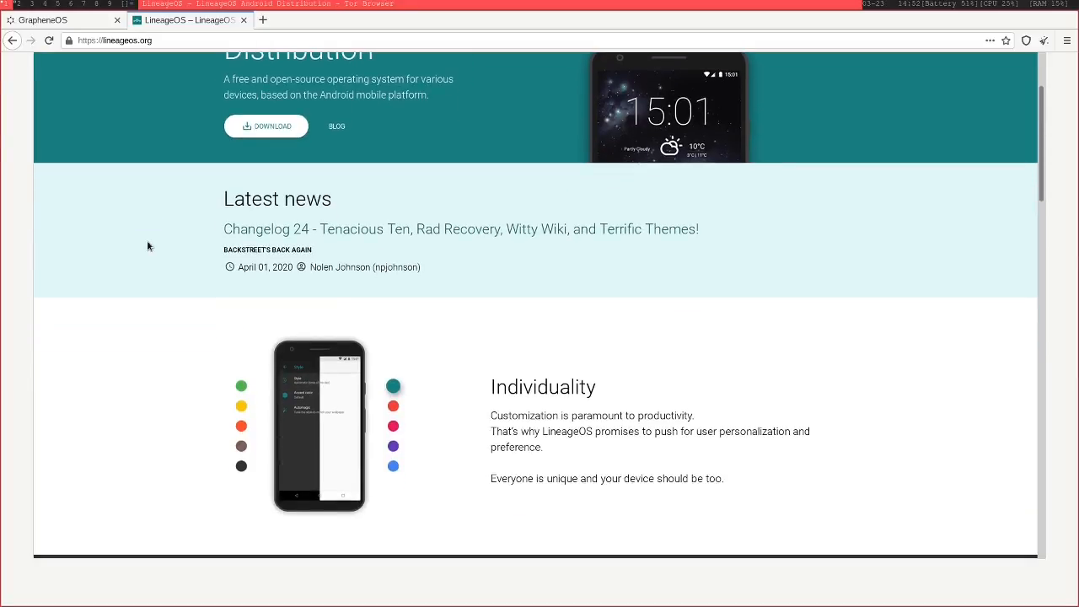
pyautogui.scroll(-3)
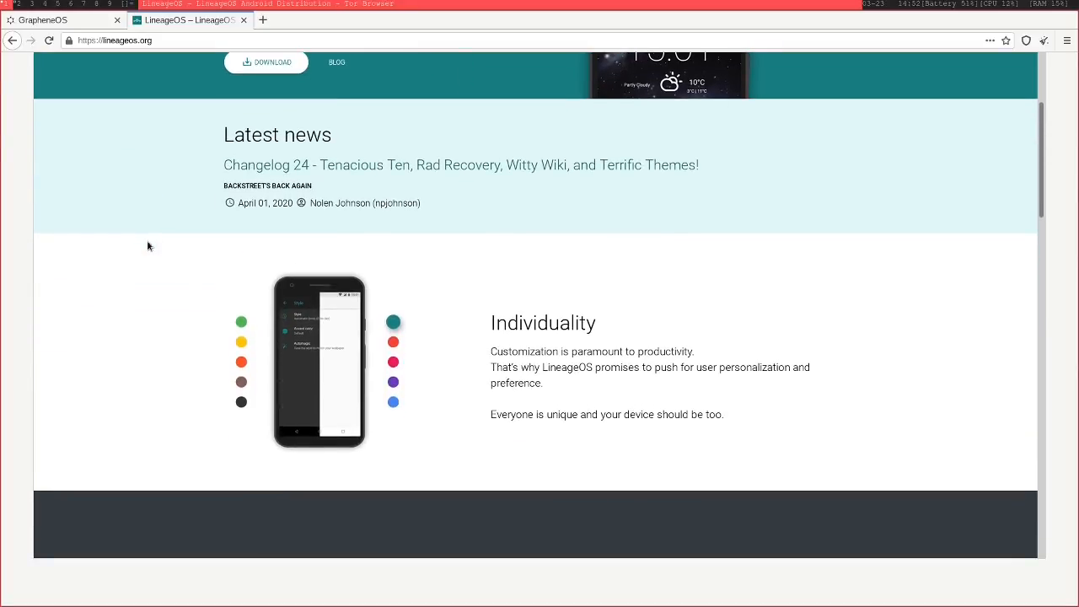
pyautogui.scroll(-3)
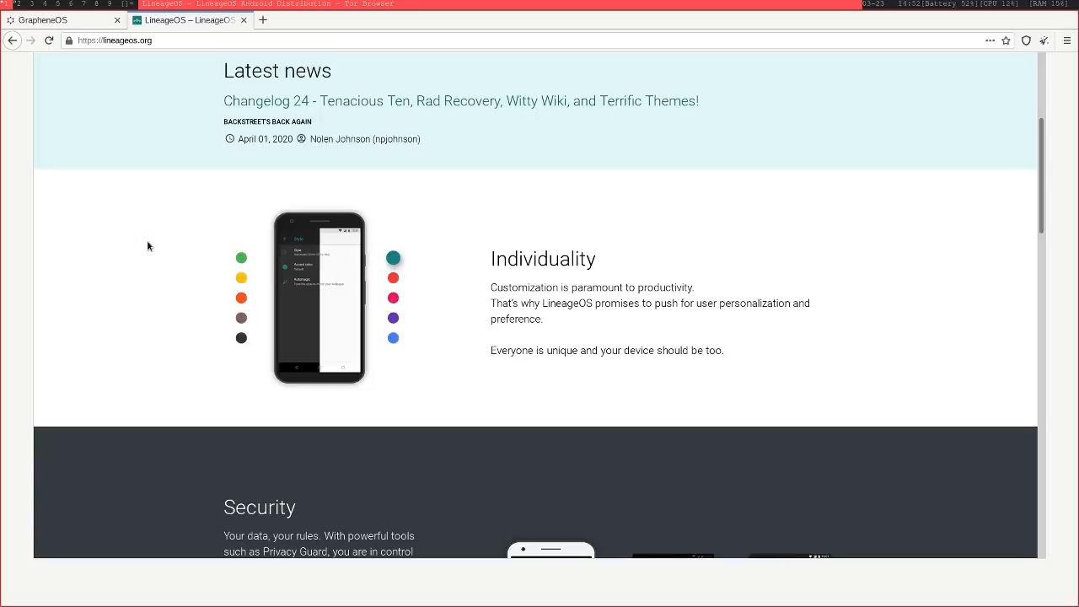
pyautogui.scroll(-3)
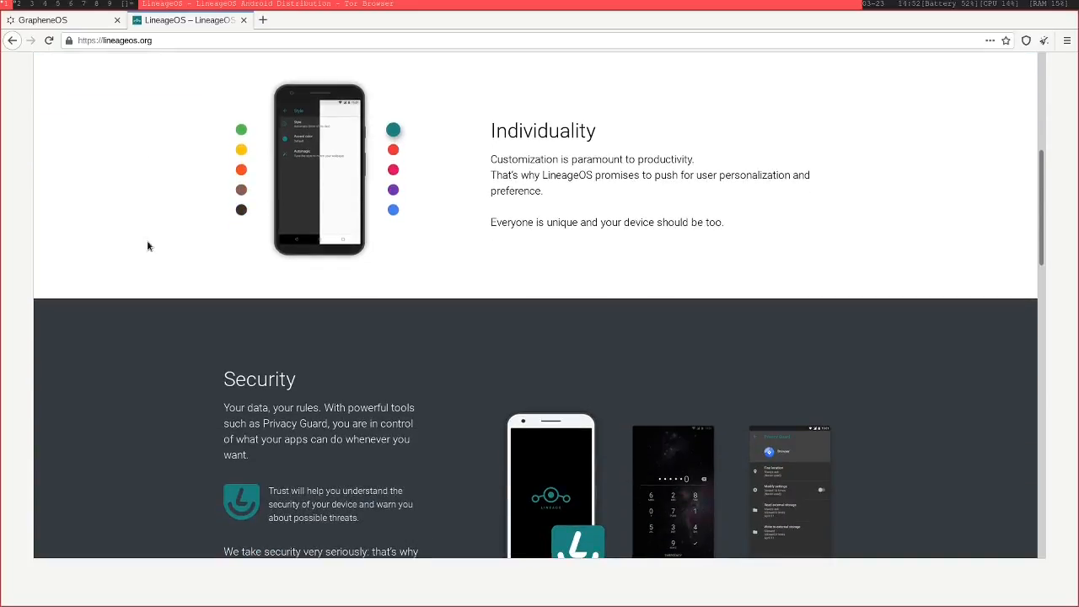
pyautogui.scroll(-3)
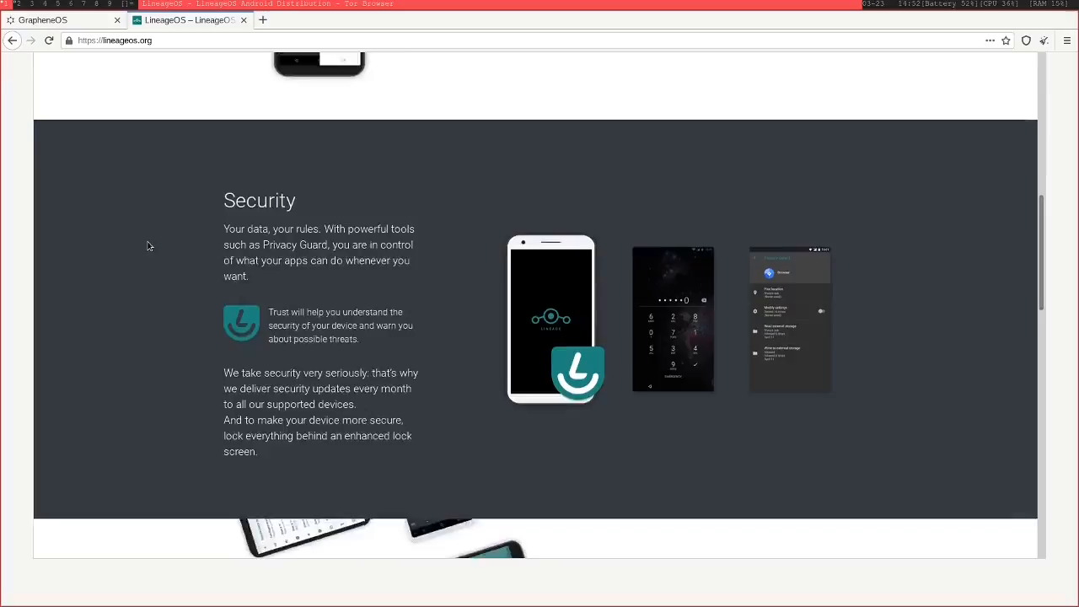
pyautogui.scroll(-3)
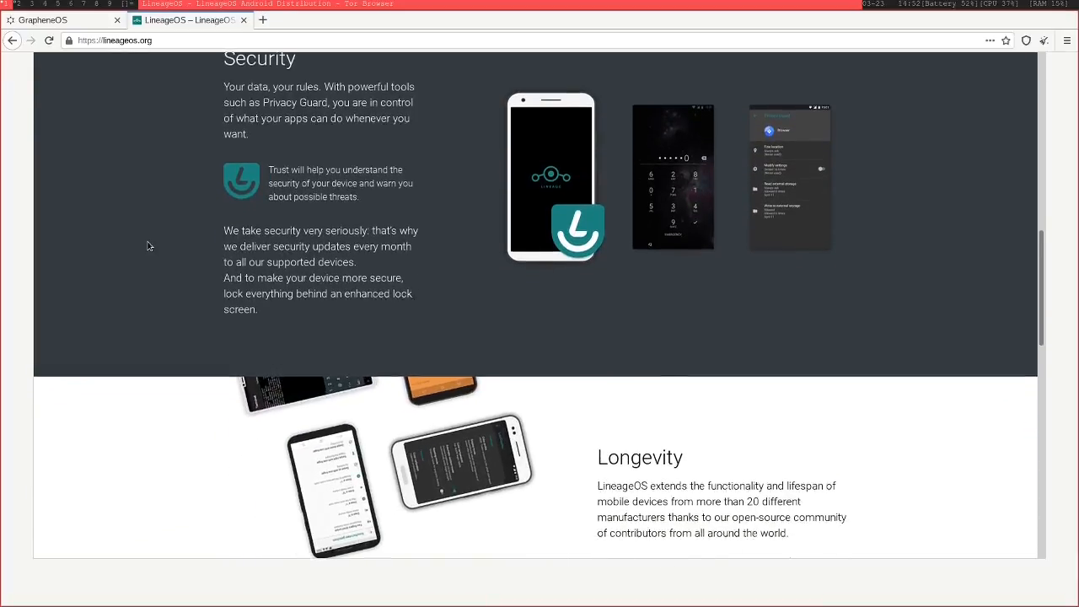
pyautogui.scroll(-3)
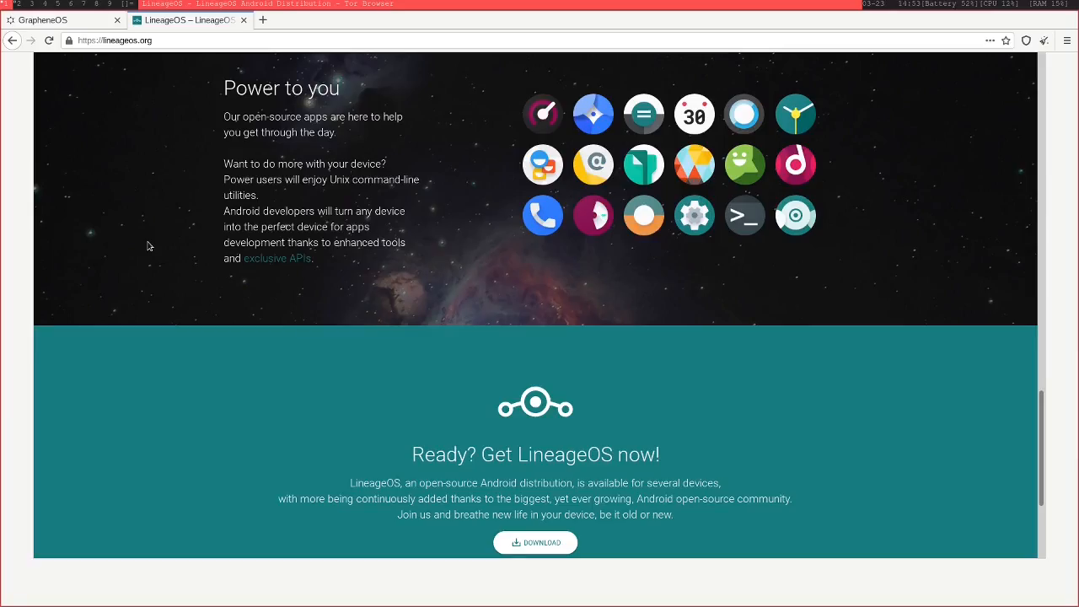
pyautogui.scroll(-3)
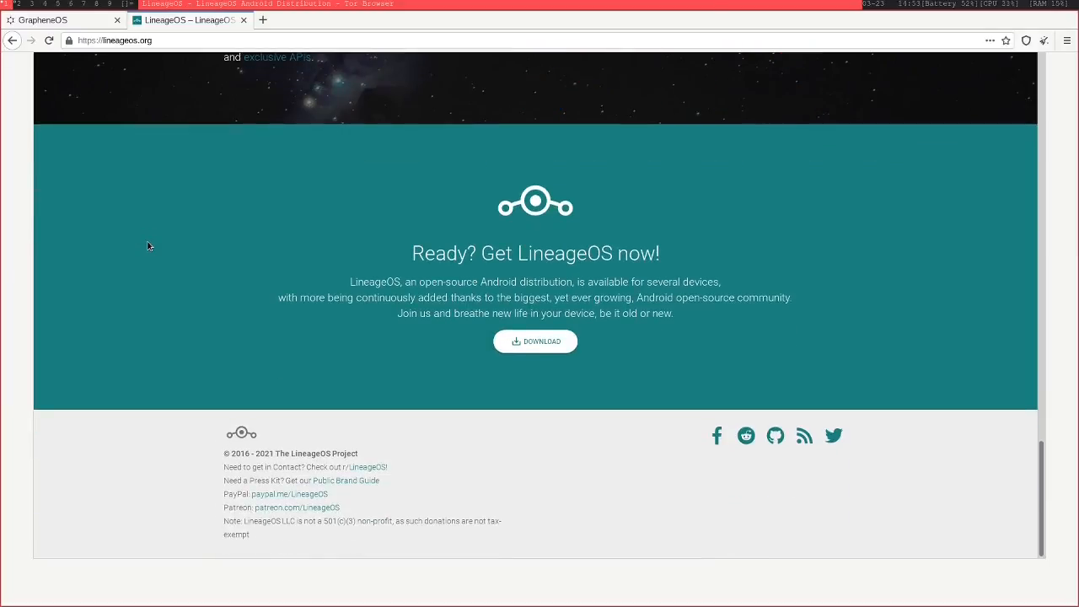
pyautogui.scroll(3)
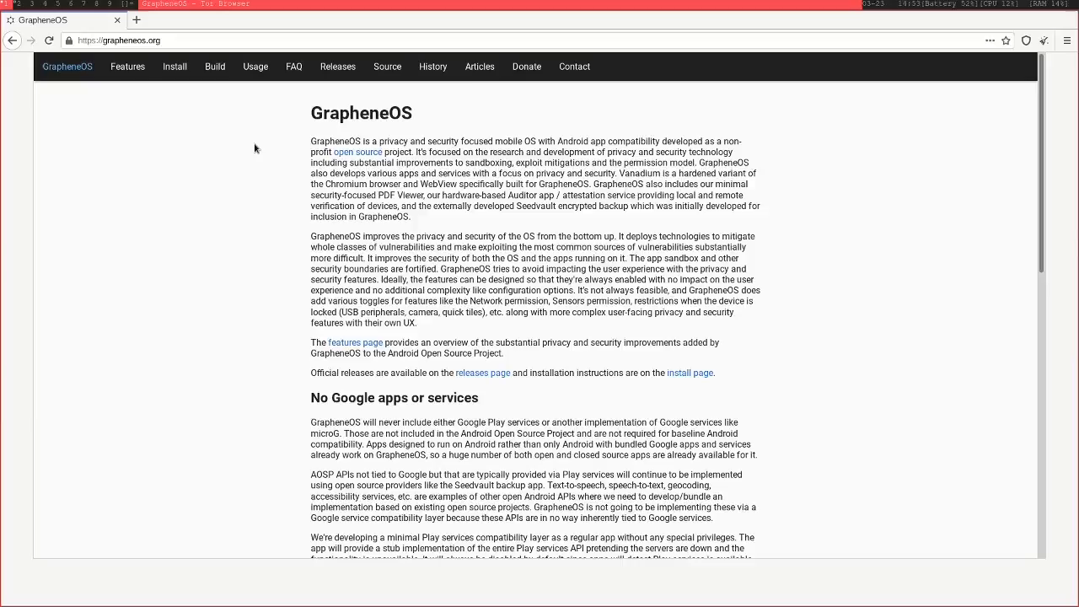
# - Scroll the grapheneos.org homepage through its introduction and 'No Google apps or services' section
pyautogui.scroll(-3)
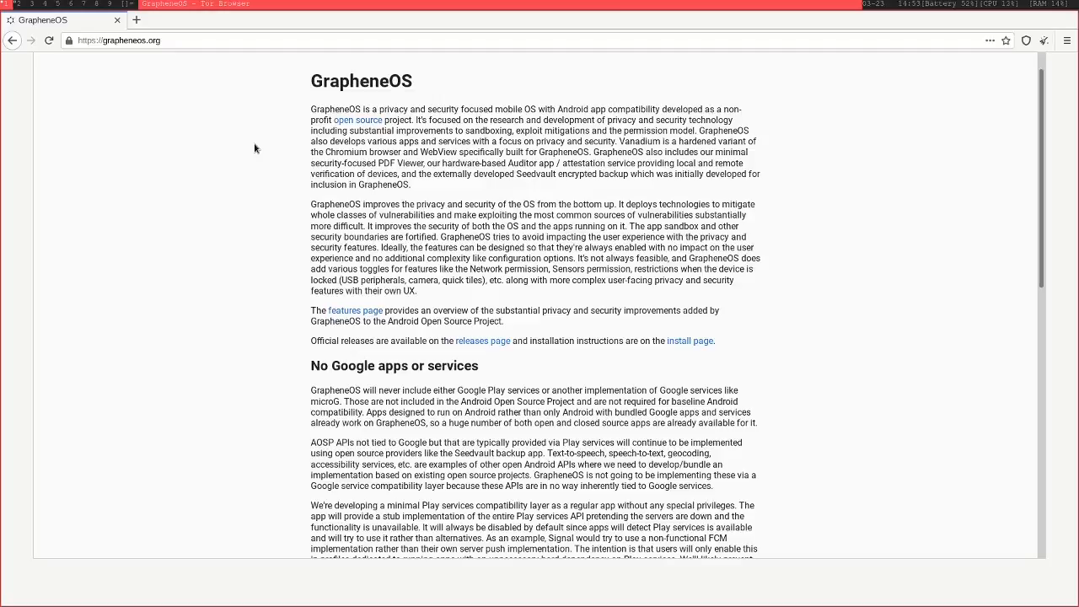
pyautogui.scroll(-3)
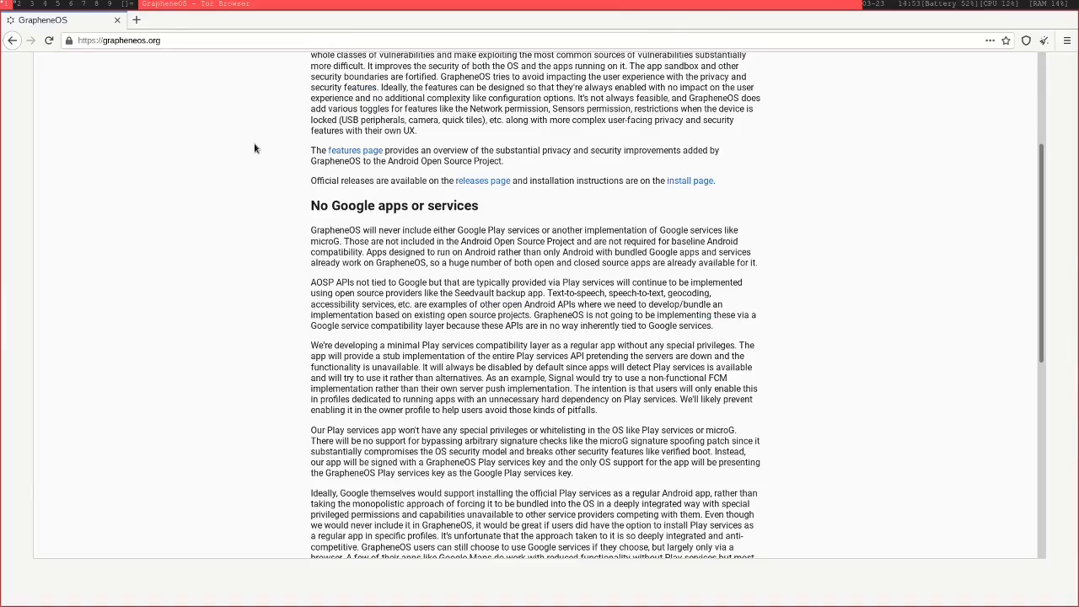
pyautogui.scroll(-3)
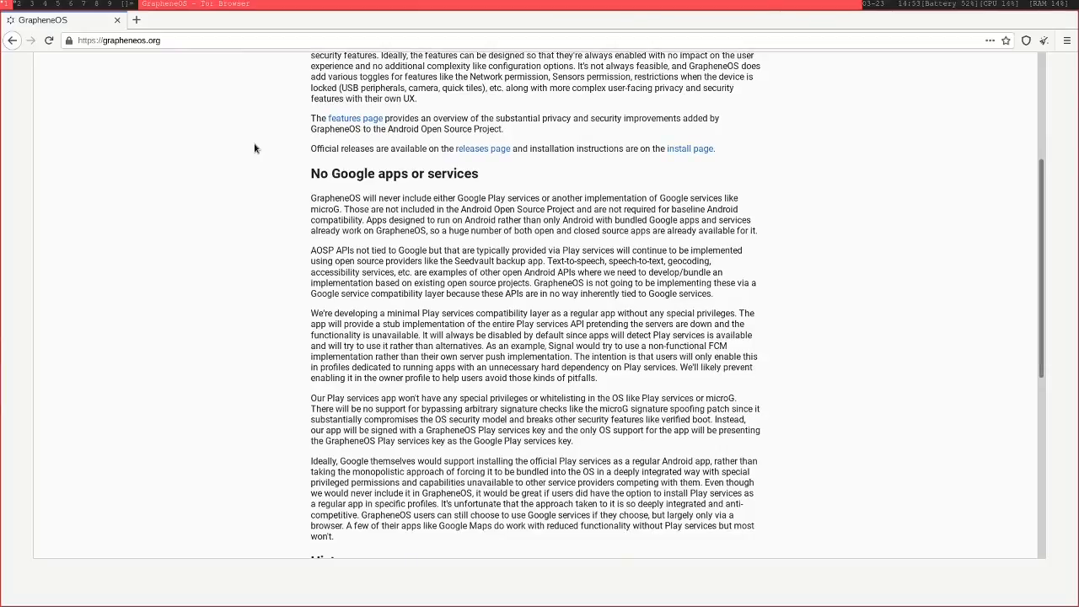
pyautogui.scroll(-3)
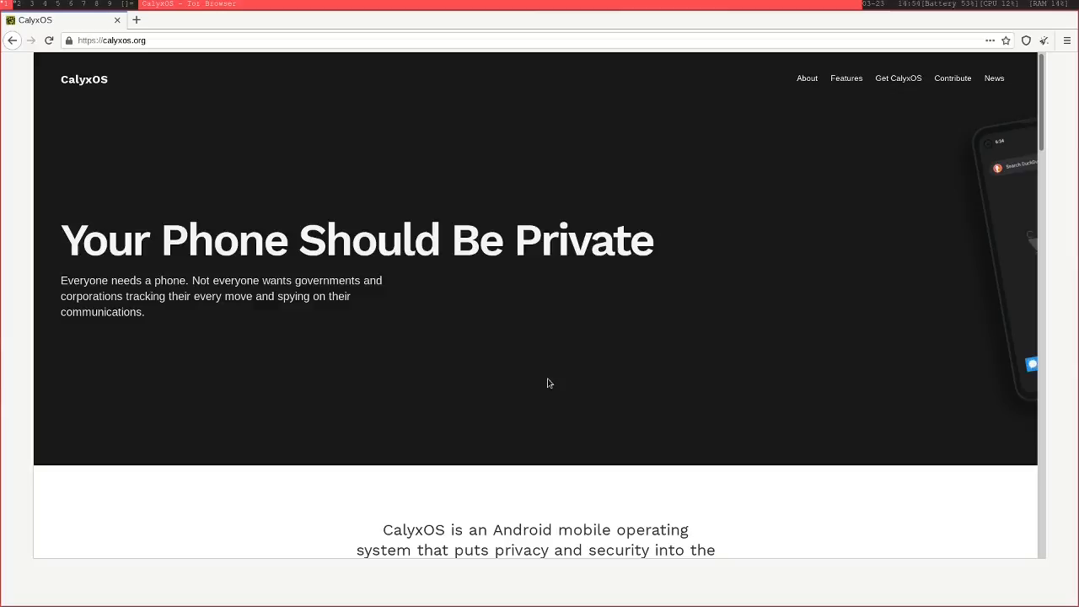
pyautogui.scroll(-3)
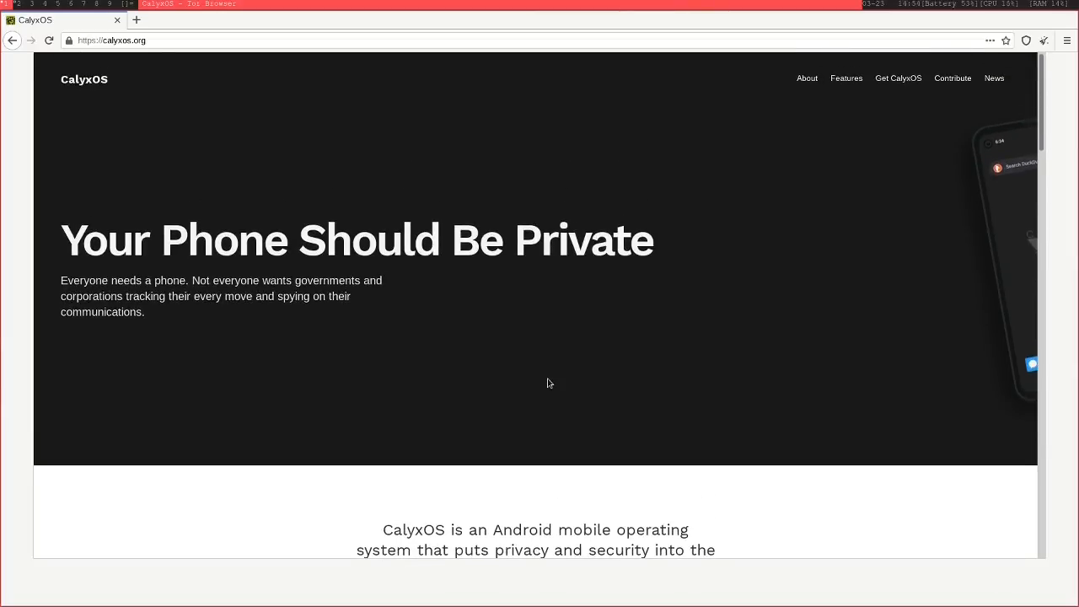
pyautogui.scroll(-3)
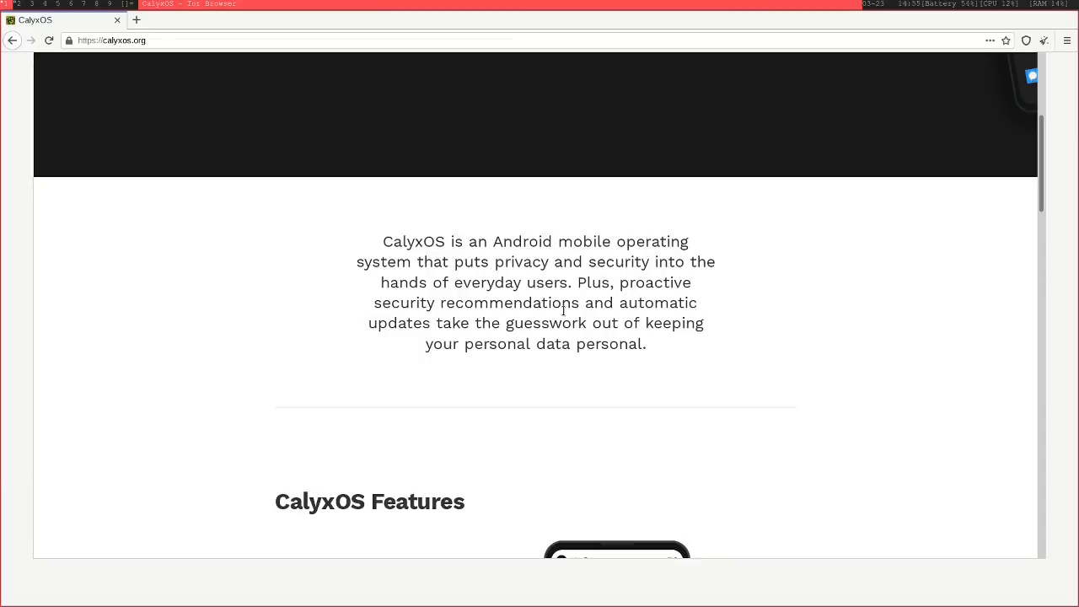
pyautogui.scroll(-3)
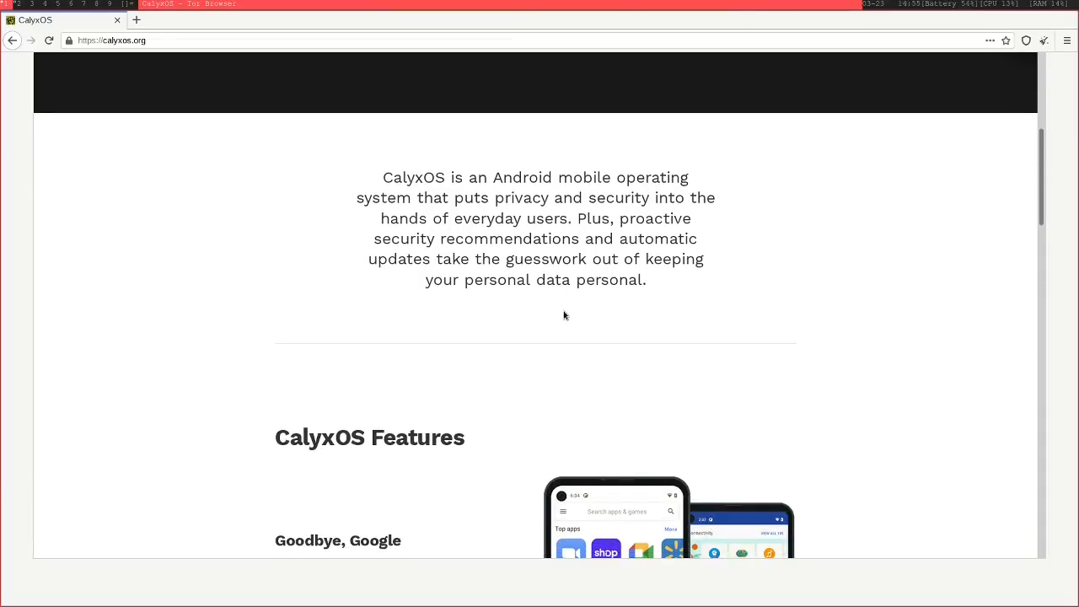
pyautogui.scroll(-3)
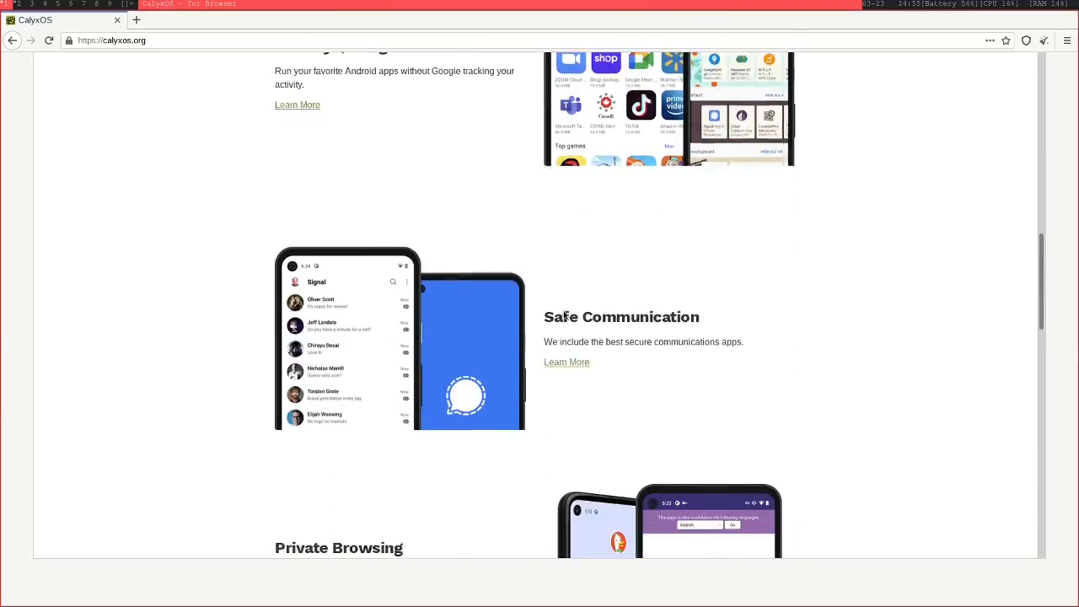
pyautogui.scroll(-3)
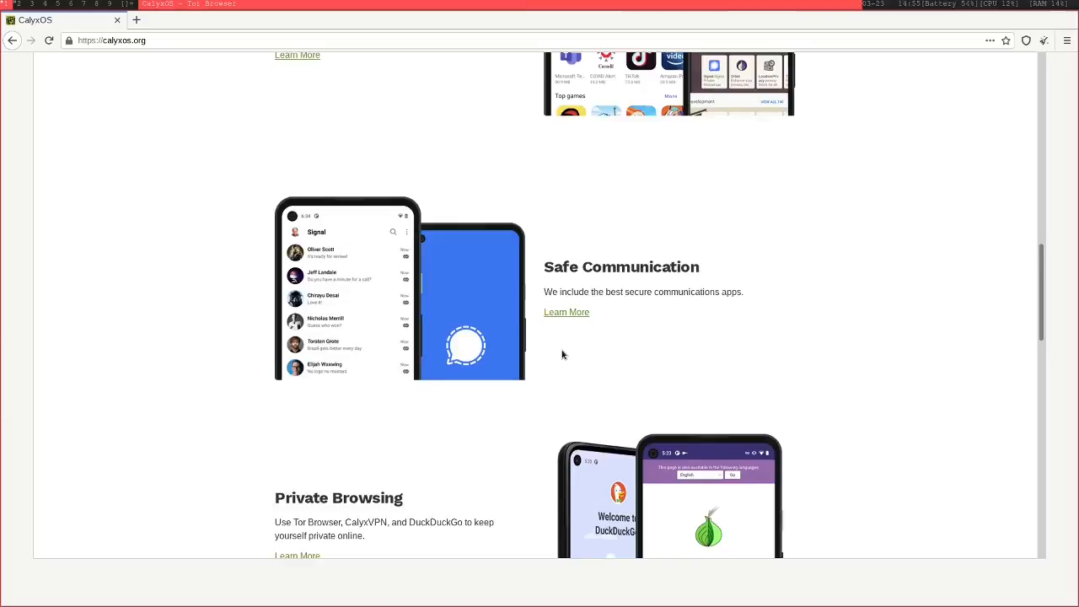
pyautogui.scroll(-3)
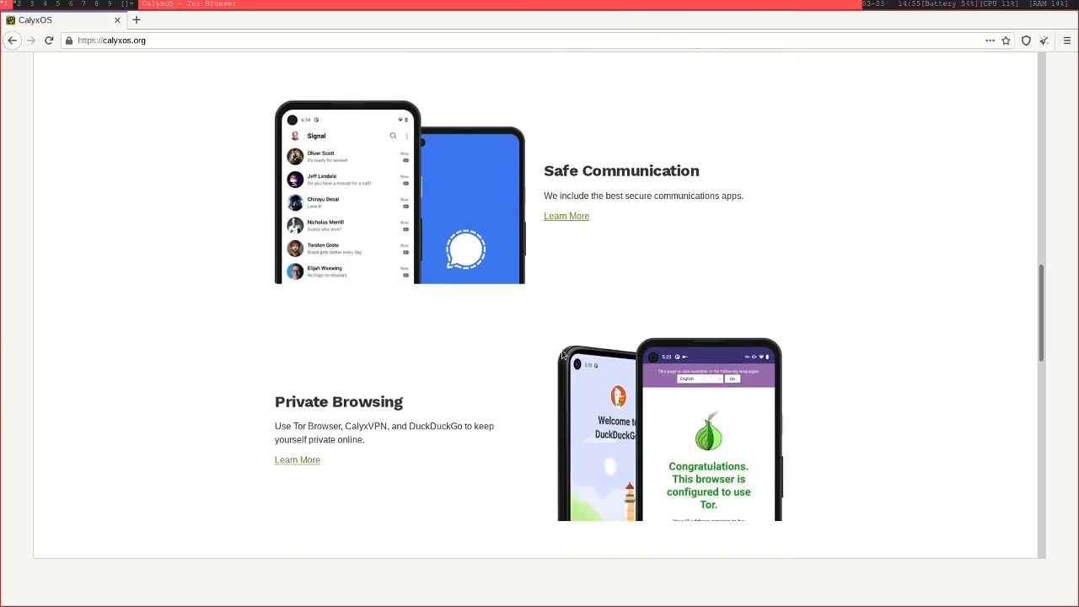
pyautogui.moveTo(342, 230)
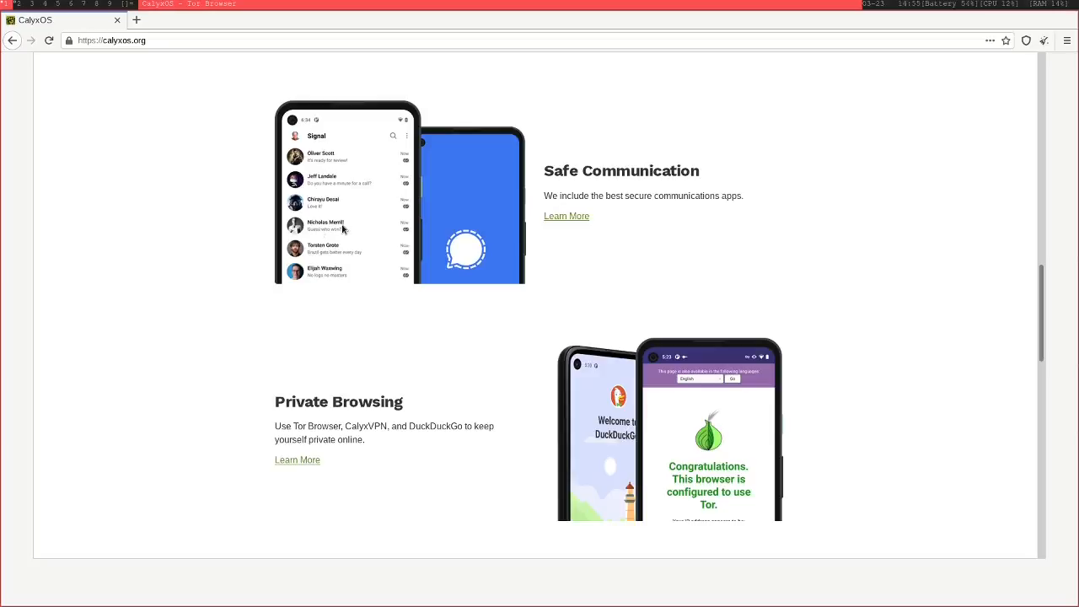
pyautogui.scroll(-3)
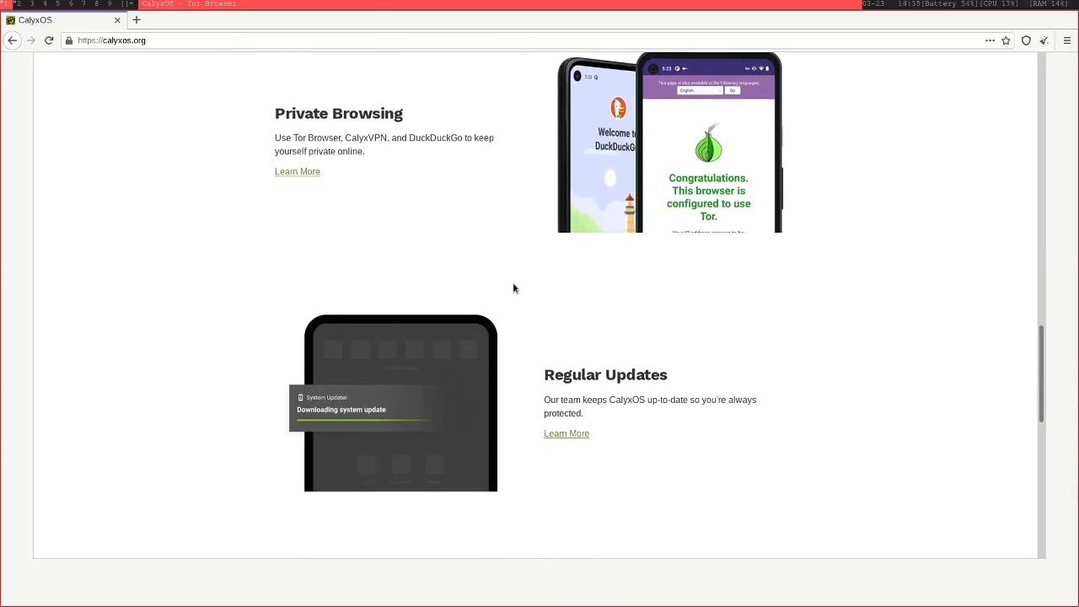
pyautogui.scroll(-3)
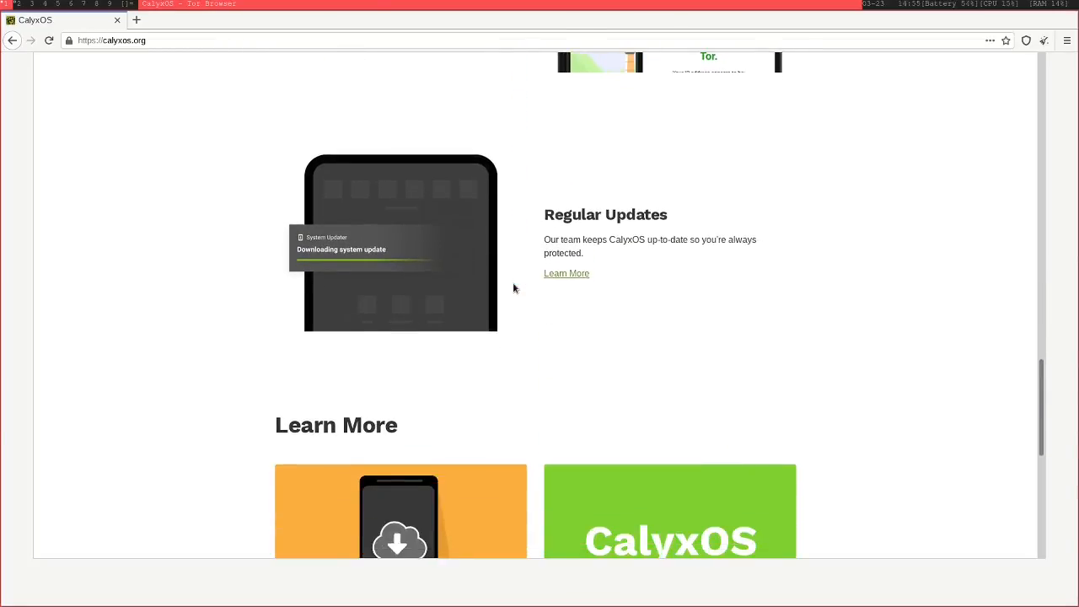
pyautogui.scroll(-3)
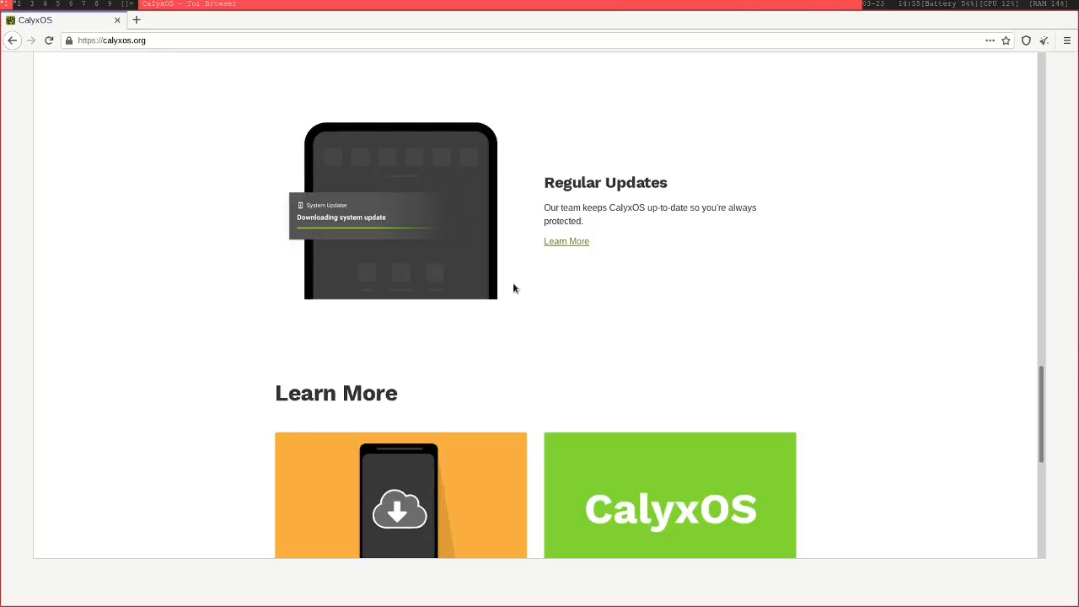
pyautogui.scroll(-3)
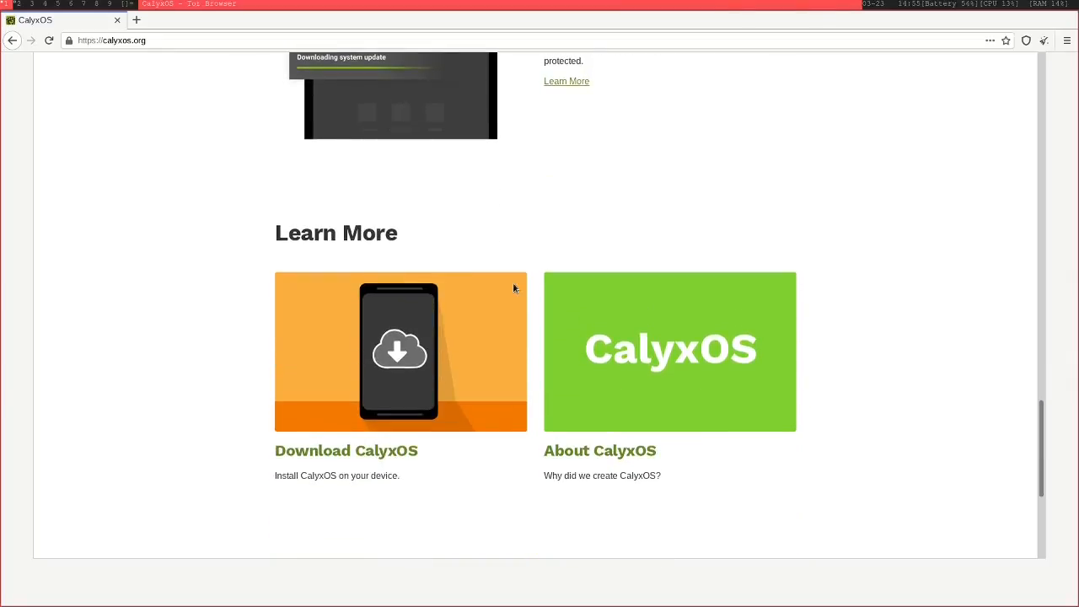
pyautogui.scroll(-3)
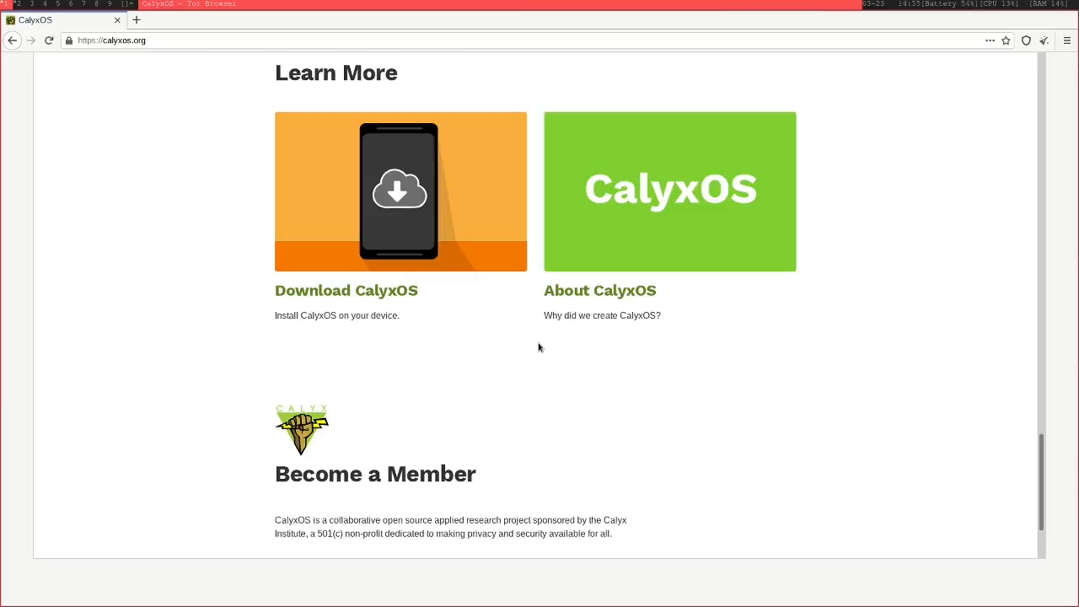
pyautogui.scroll(-3)
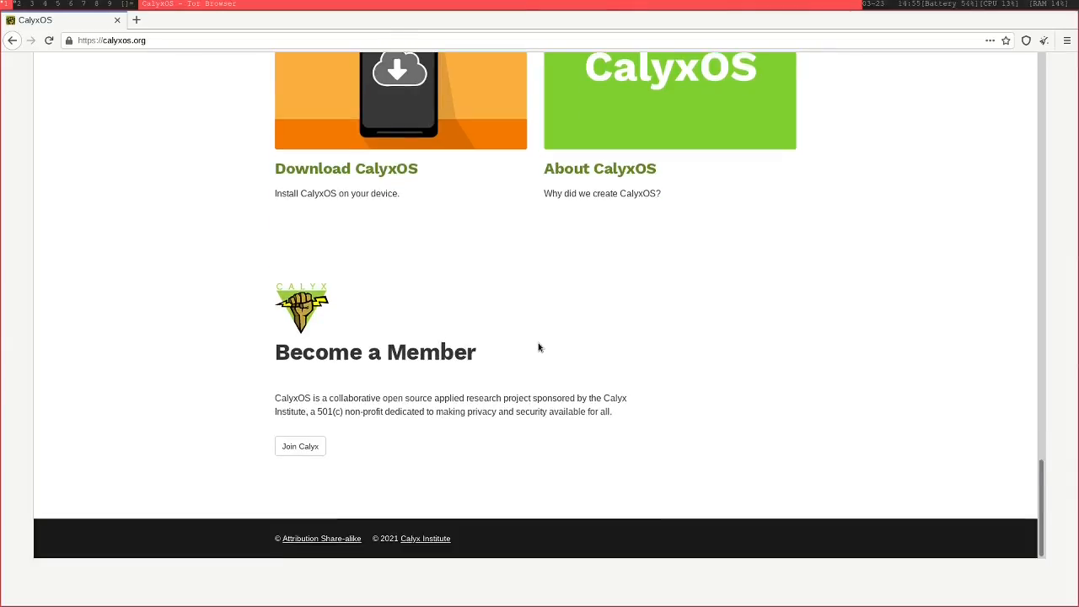
pyautogui.scroll(3)
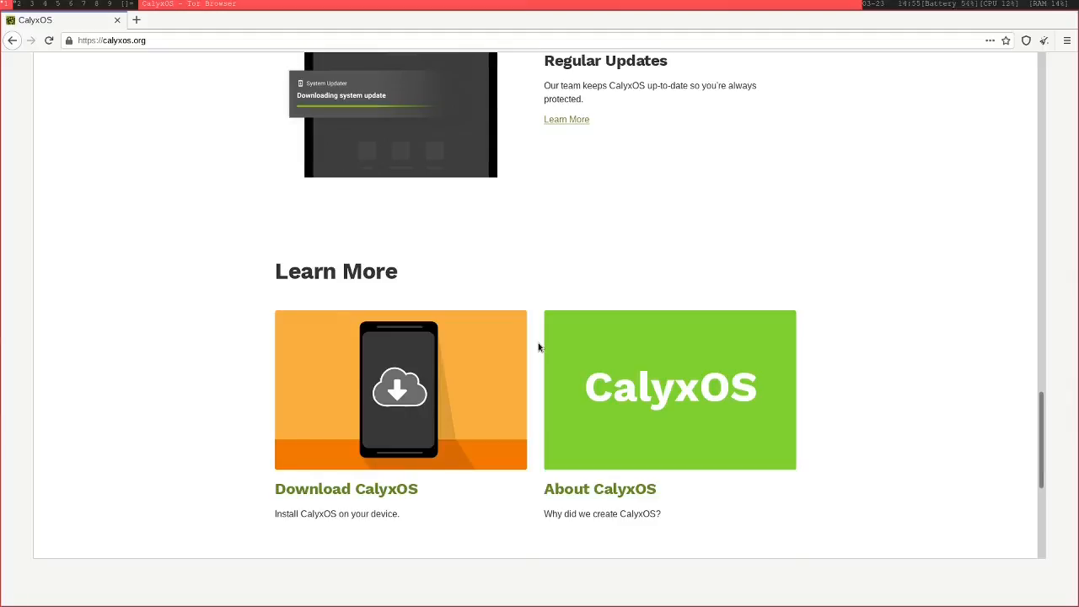
pyautogui.scroll(3)
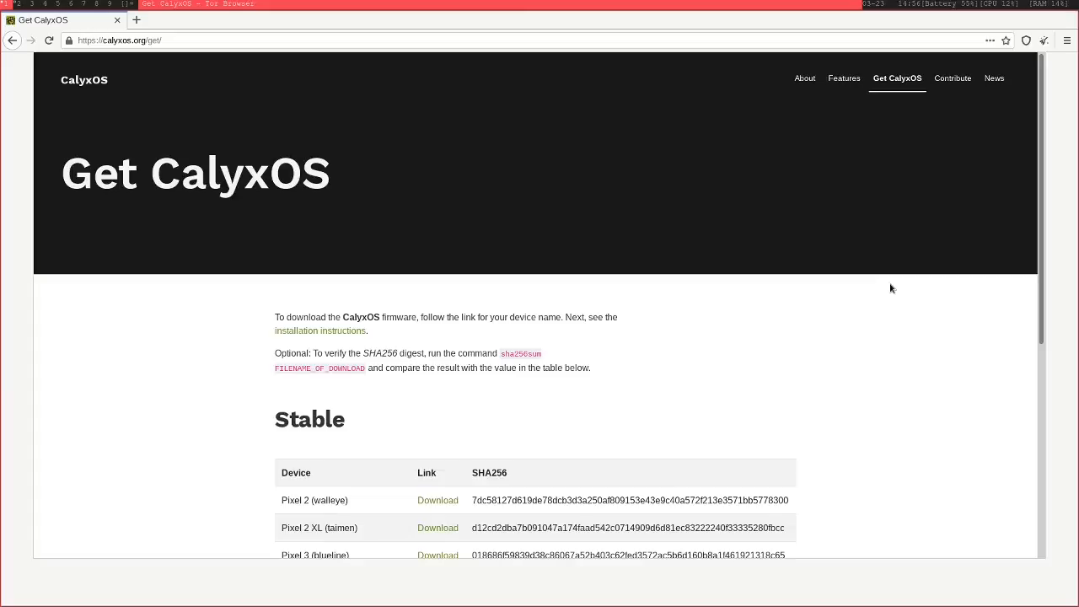
# - Scroll the Get CalyxOS page's Stable builds table to its end, noting the Xiaomi device entry
pyautogui.scroll(-3)
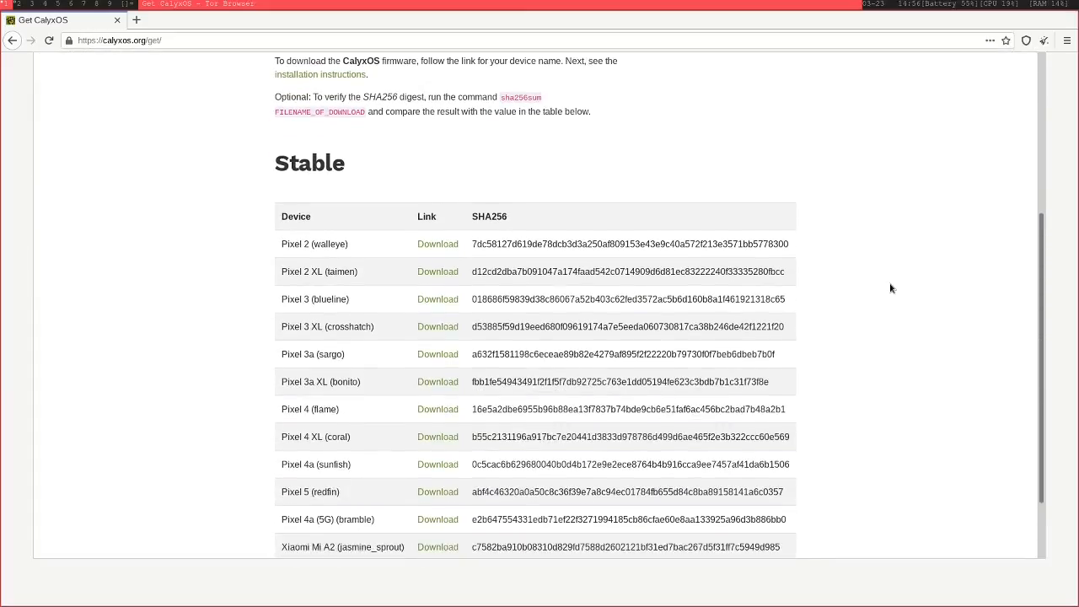
pyautogui.scroll(-3)
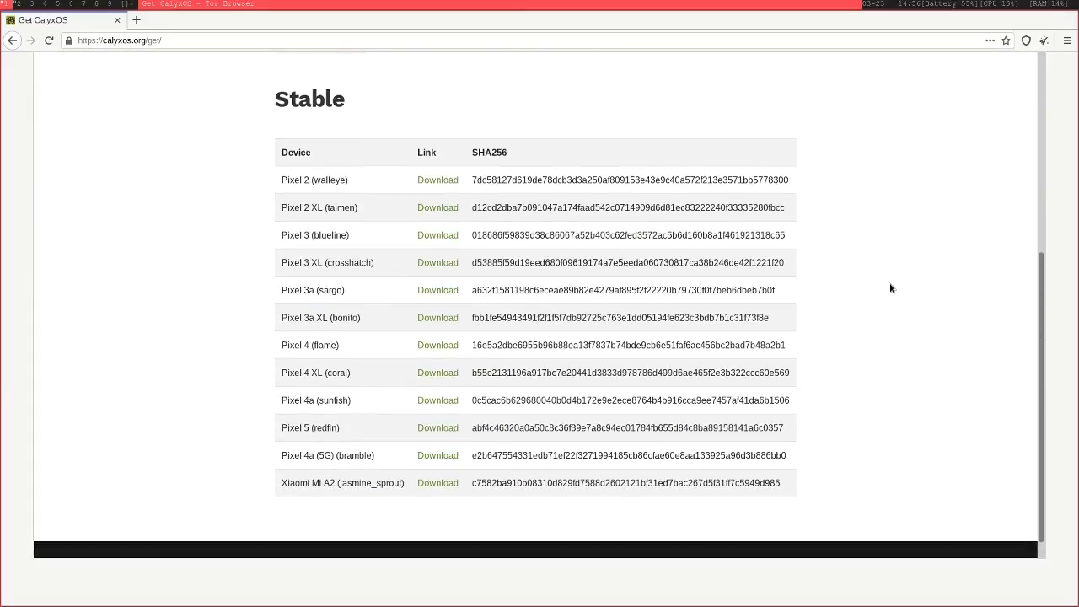
pyautogui.moveTo(891, 249)
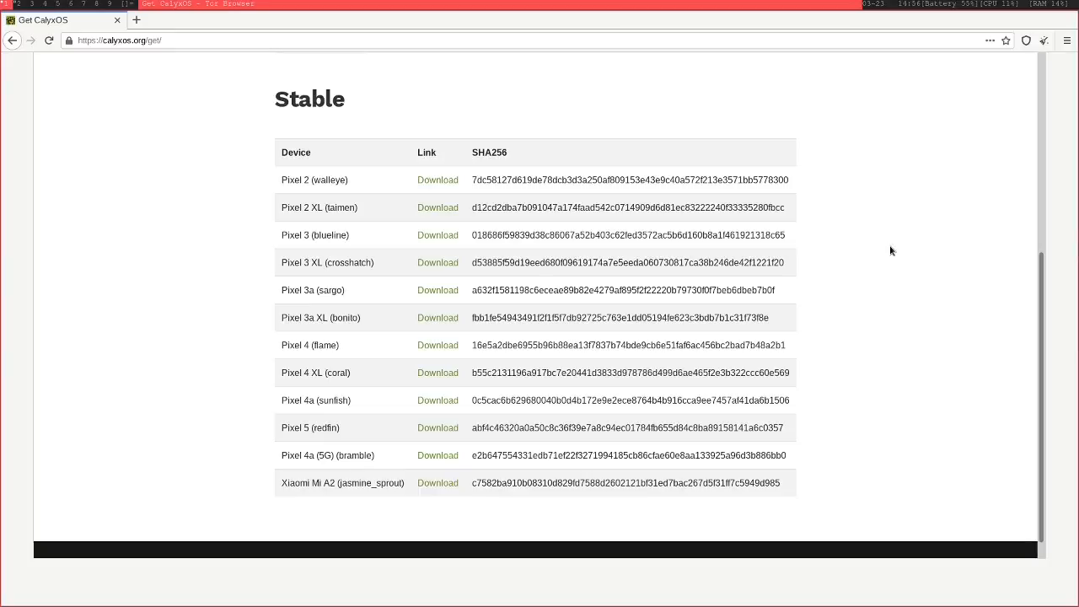
pyautogui.scroll(-3)
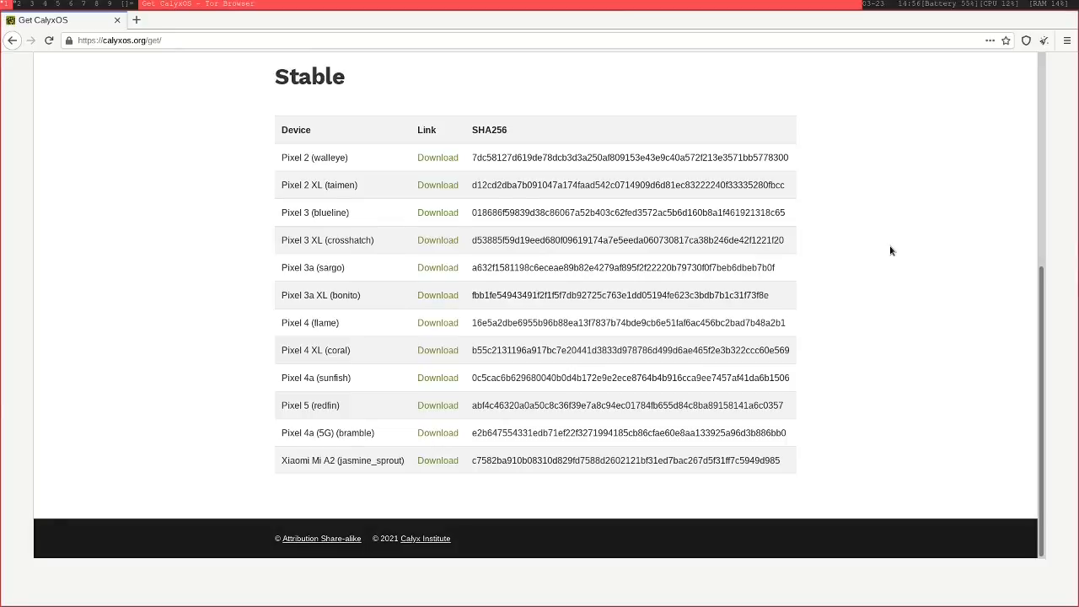
pyautogui.moveTo(324, 484)
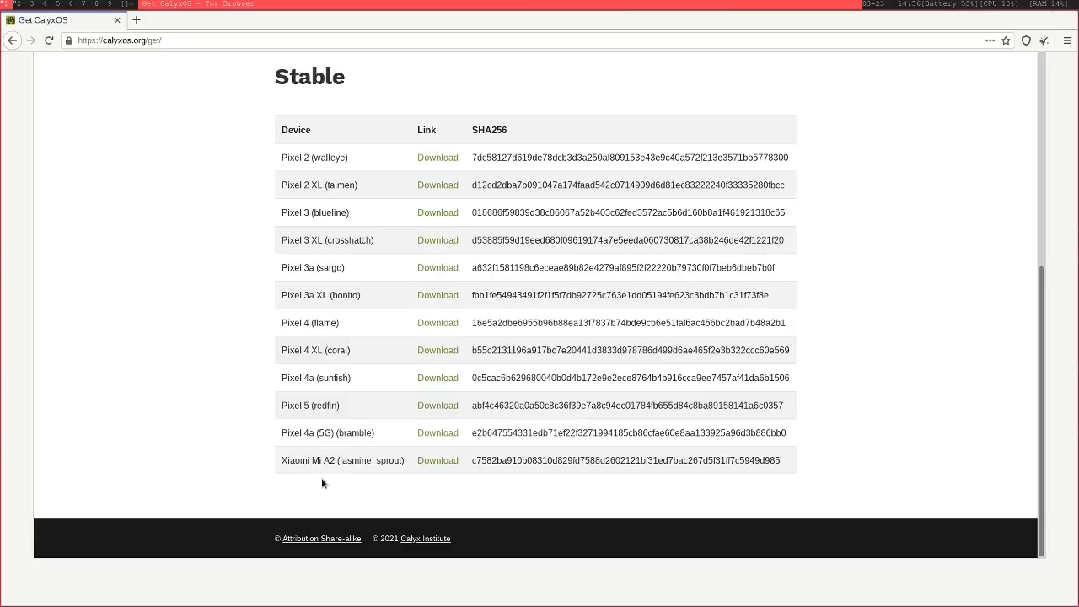
pyautogui.doubleClick(300, 460)
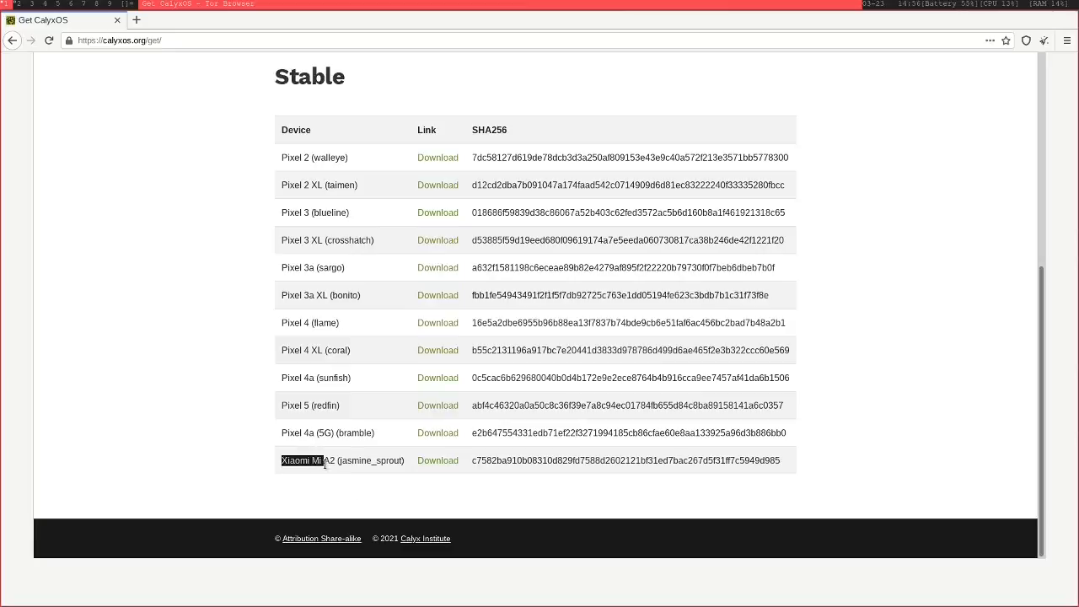
pyautogui.click(300, 460)
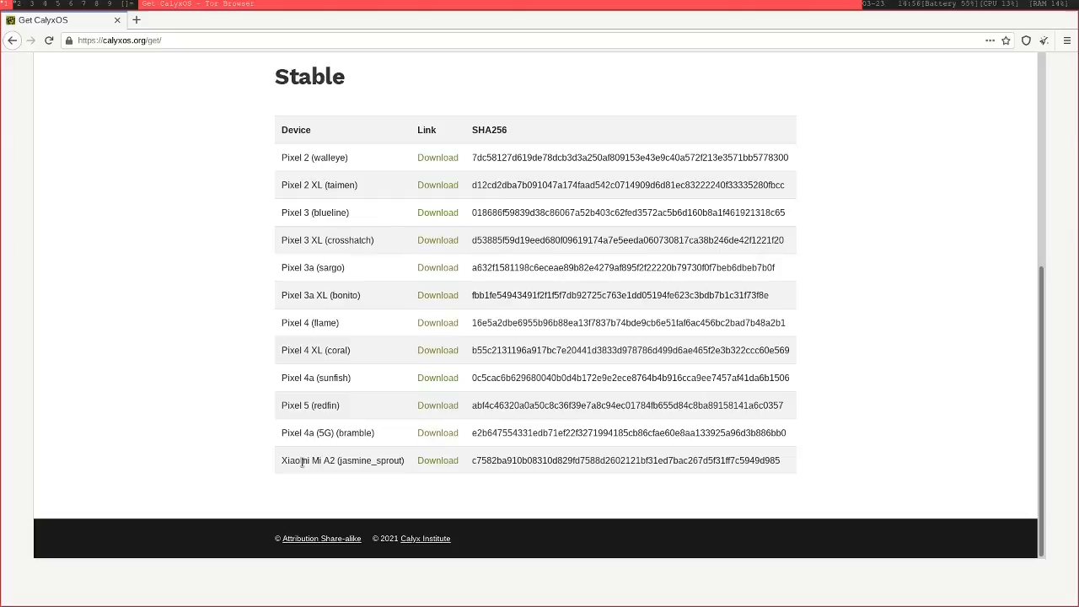
pyautogui.moveTo(402, 152)
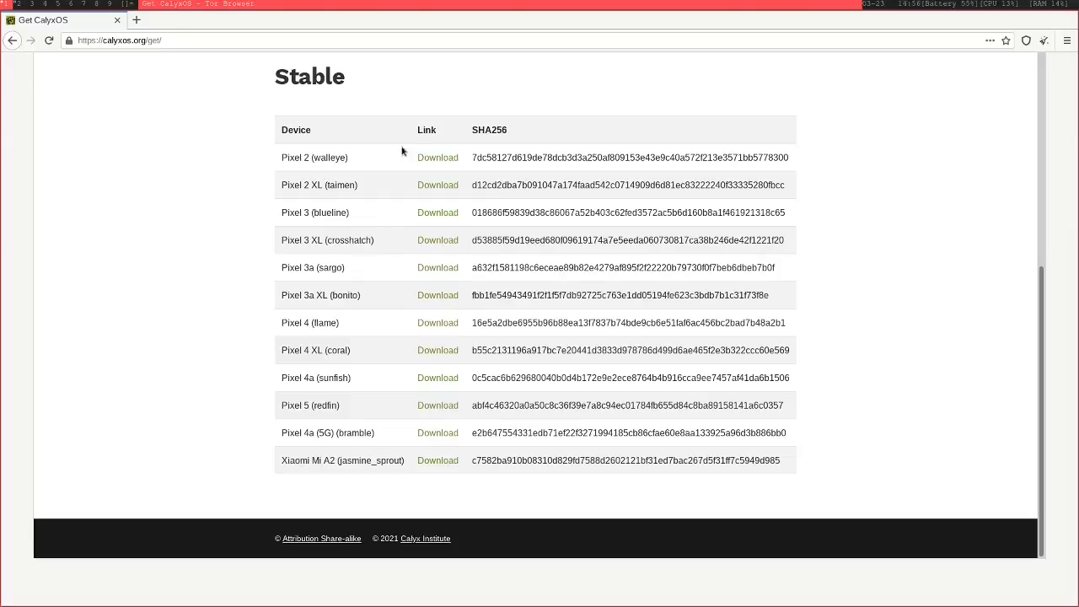
pyautogui.moveTo(373, 184)
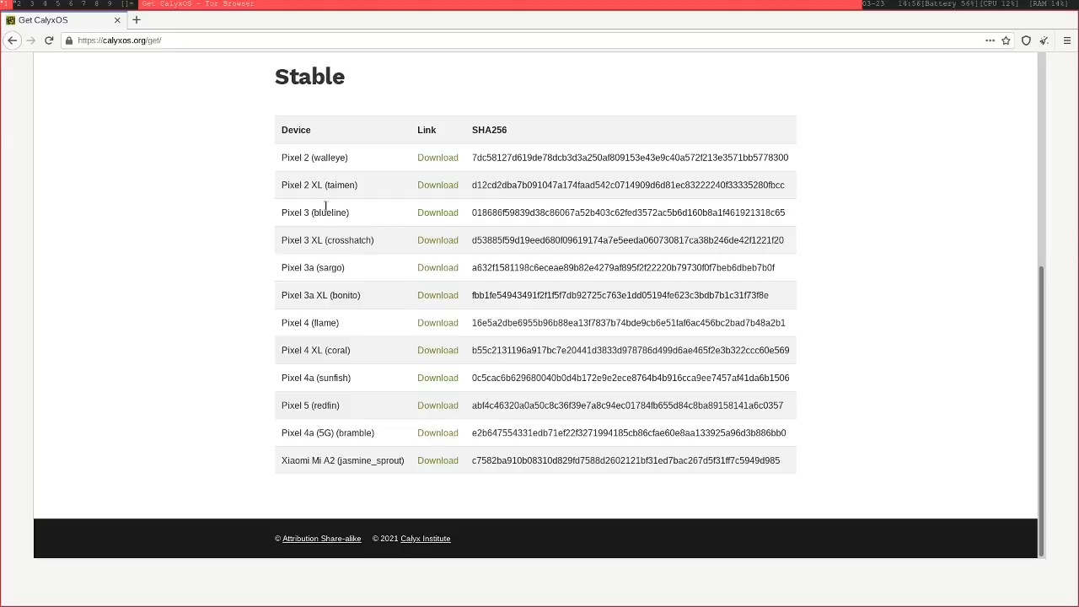
pyautogui.moveTo(327, 278)
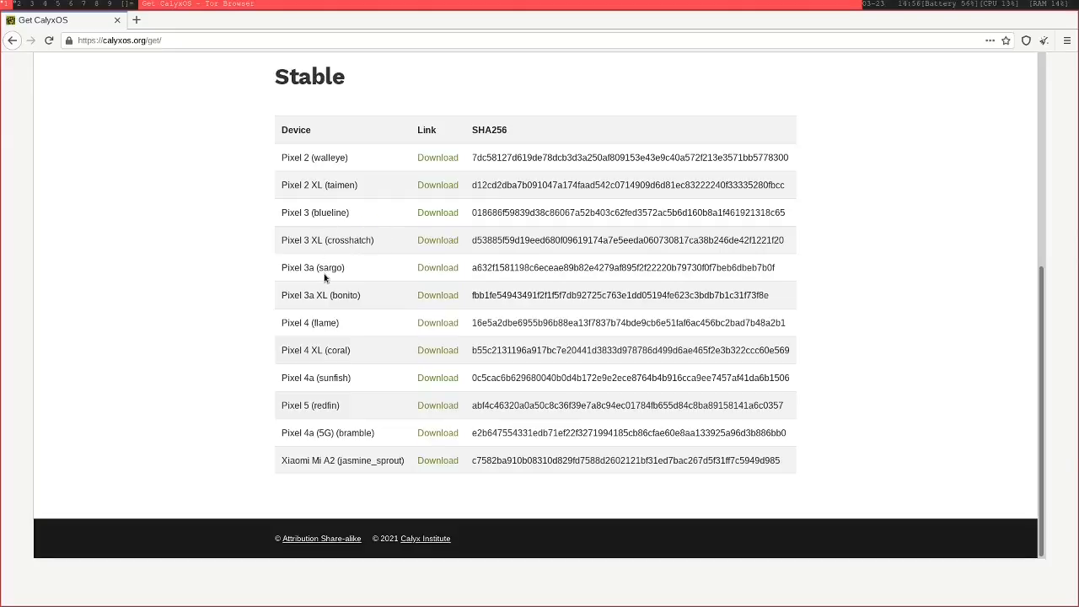
pyautogui.moveTo(320, 269)
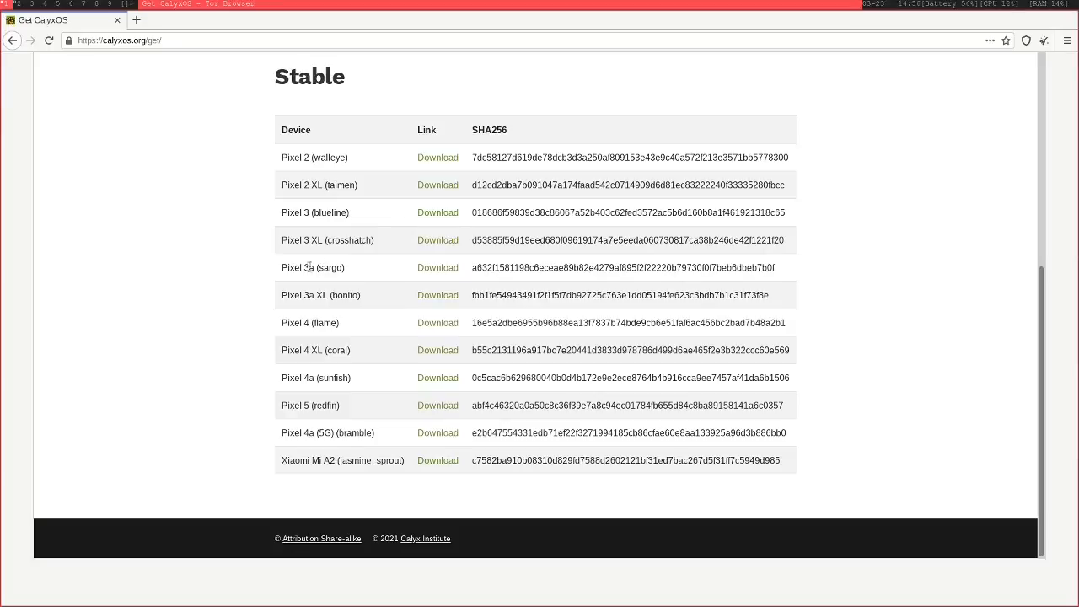
pyautogui.moveTo(188, 334)
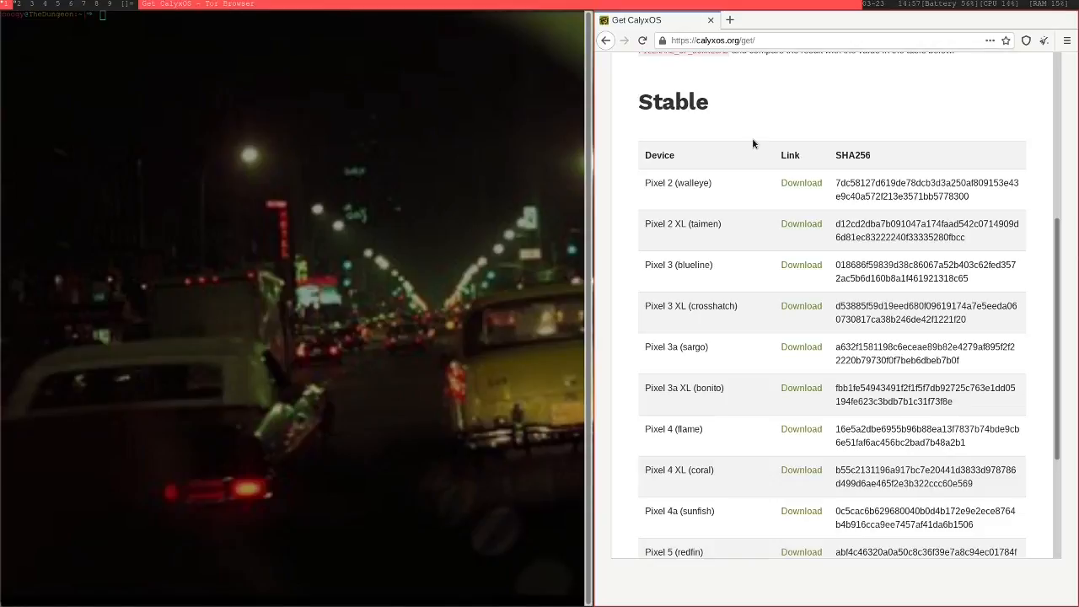
# - Download the CalyxOS factory image for the Pixel 4a (sunfish) from the Stable table
pyautogui.scroll(-3)
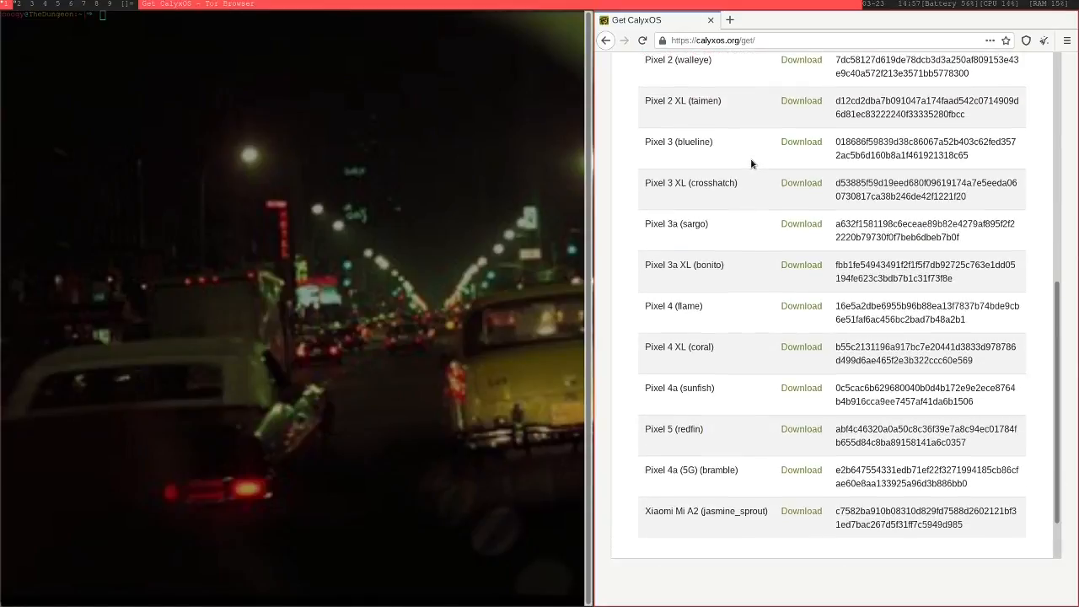
pyautogui.moveTo(837, 200)
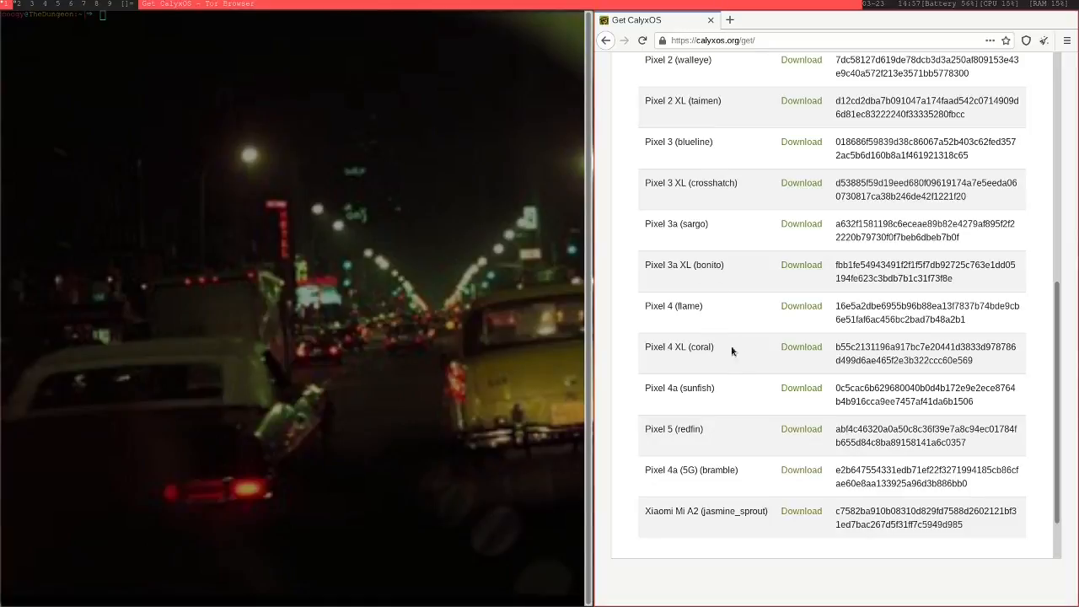
pyautogui.scroll(-3)
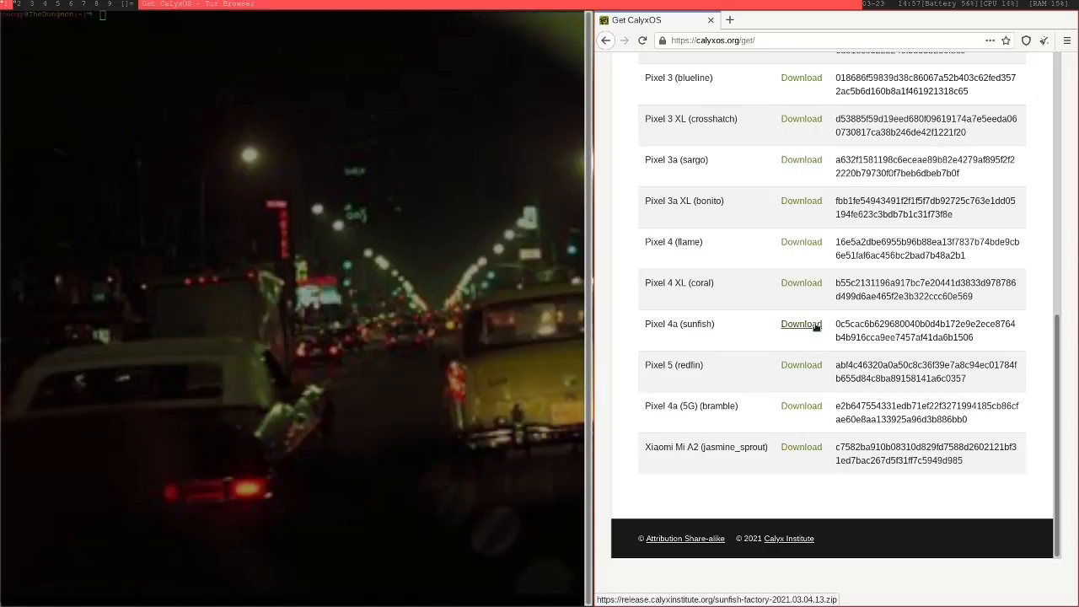
pyautogui.click(801, 323)
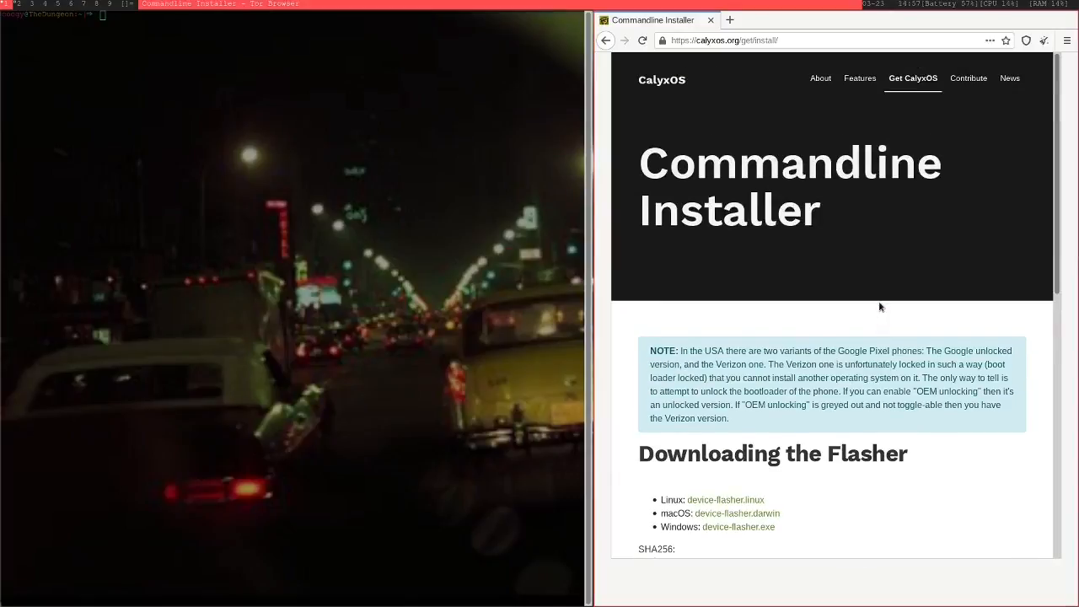
pyautogui.scroll(-3)
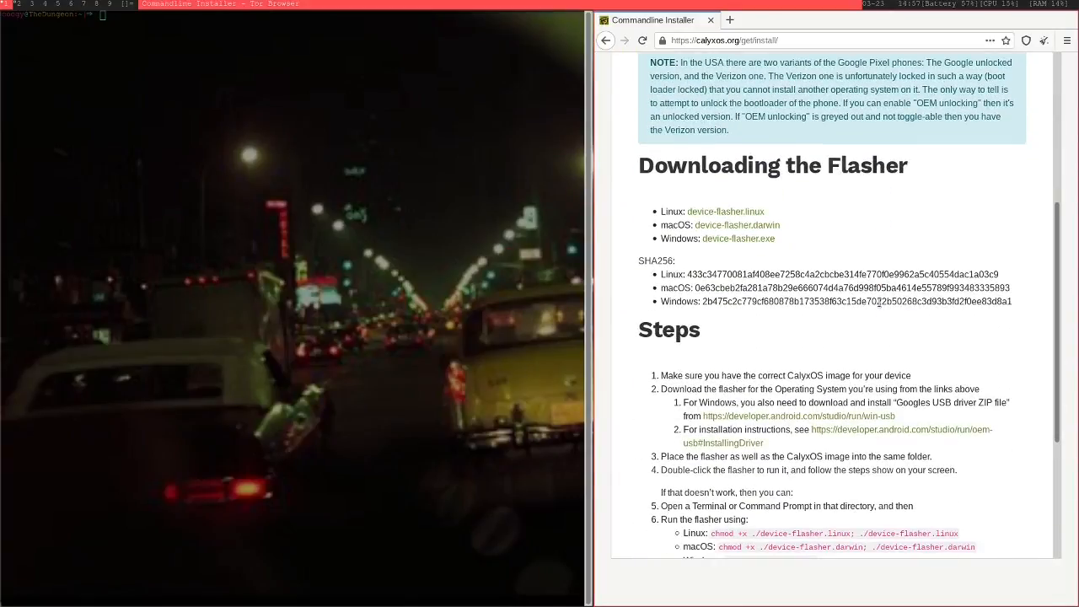
pyautogui.scroll(-3)
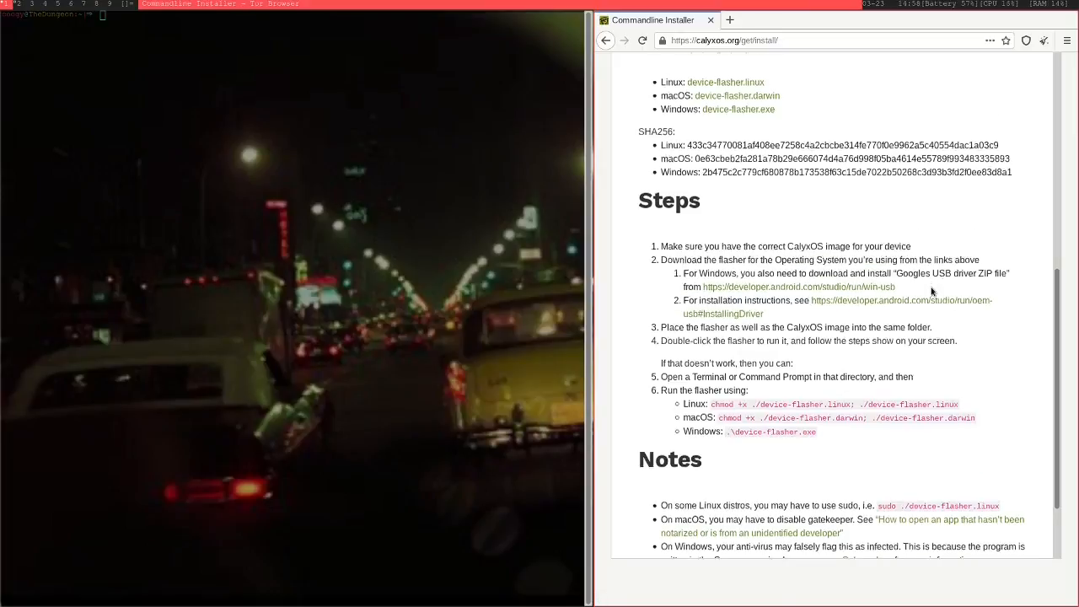
pyautogui.scroll(-3)
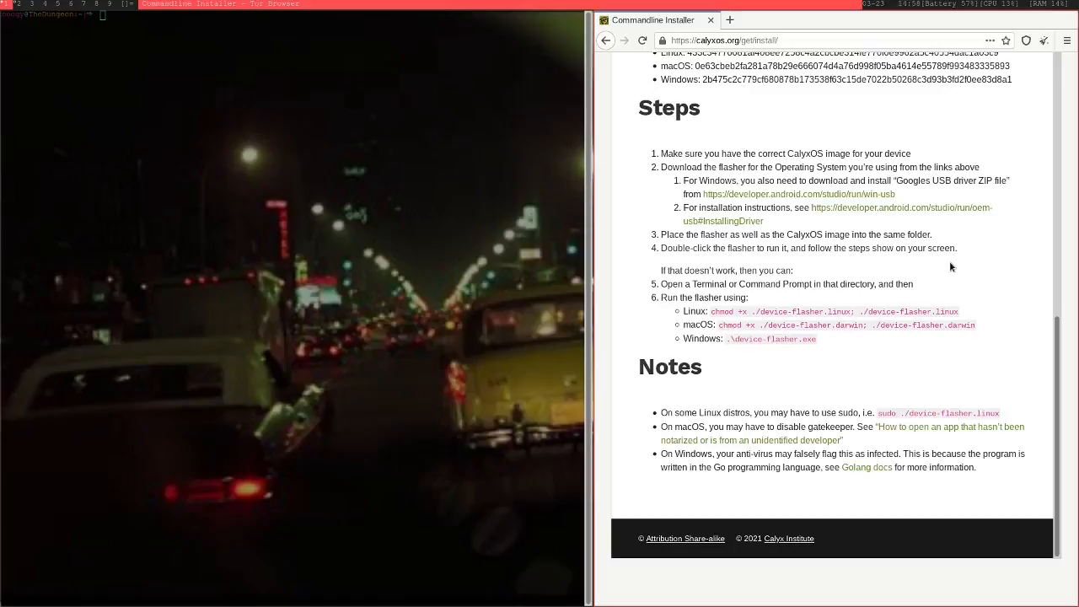
pyautogui.moveTo(870, 354)
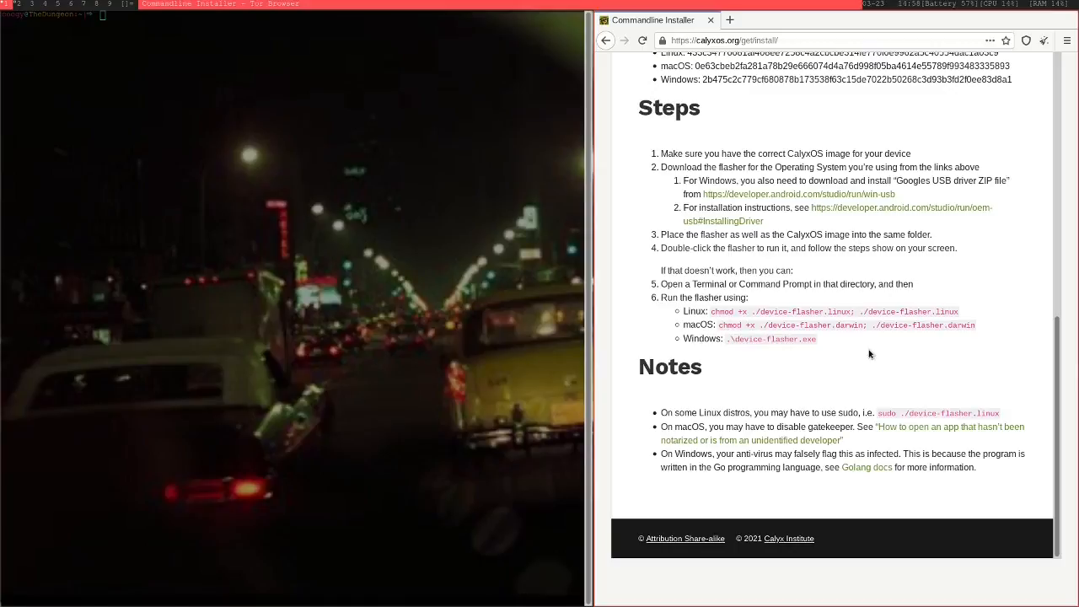
pyautogui.moveTo(861, 363)
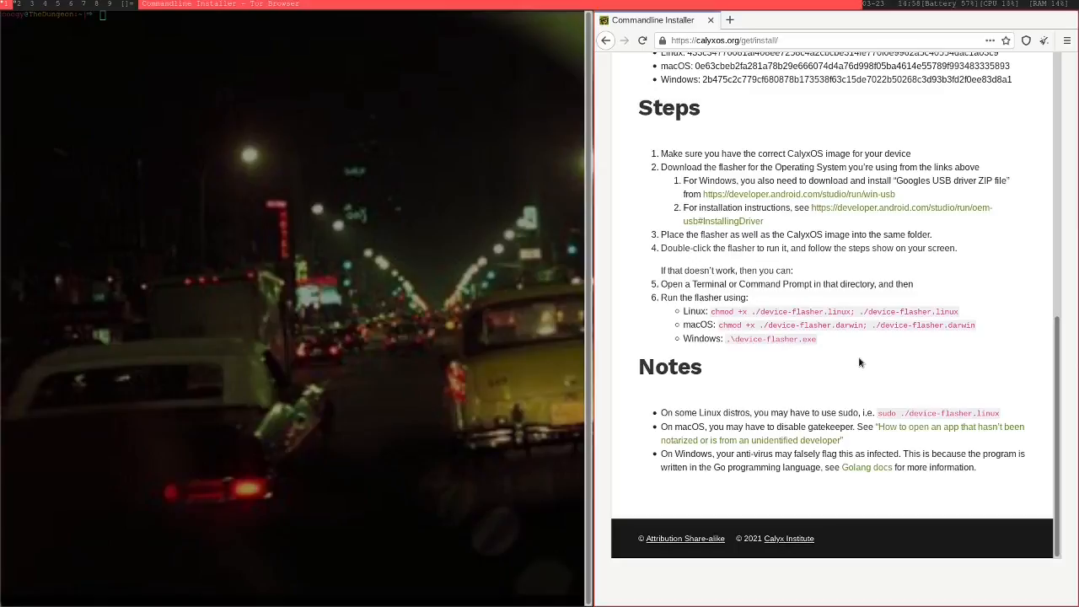
pyautogui.moveTo(867, 357)
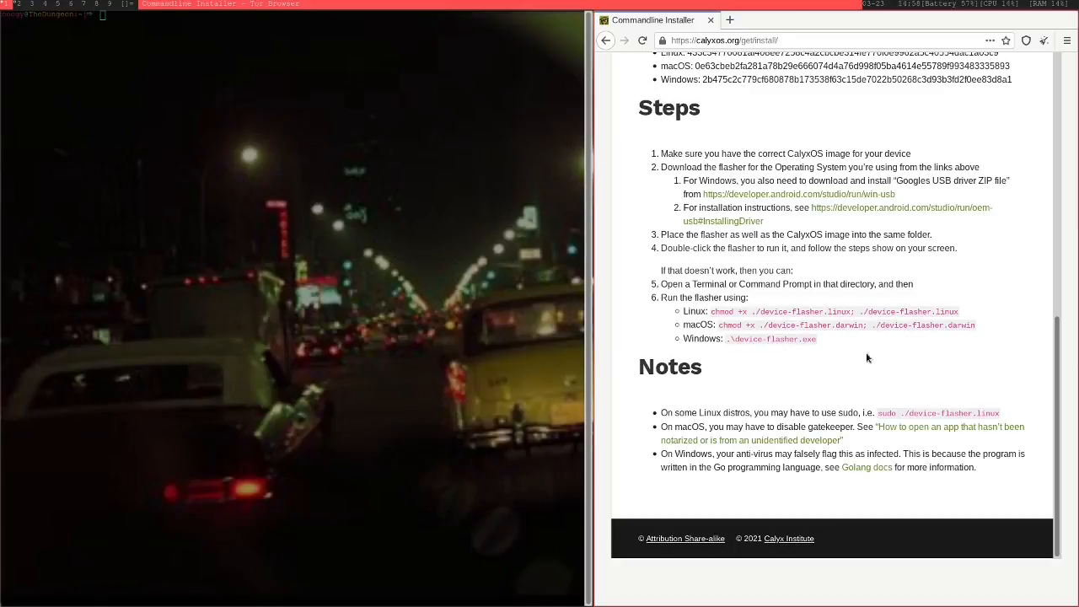
pyautogui.moveTo(869, 226)
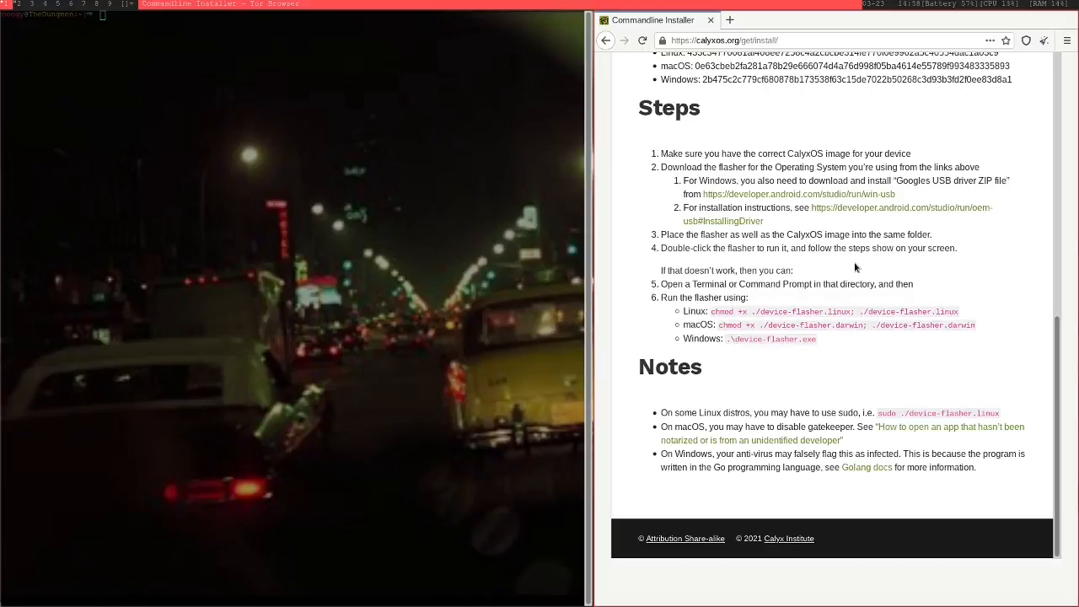
pyautogui.scroll(3)
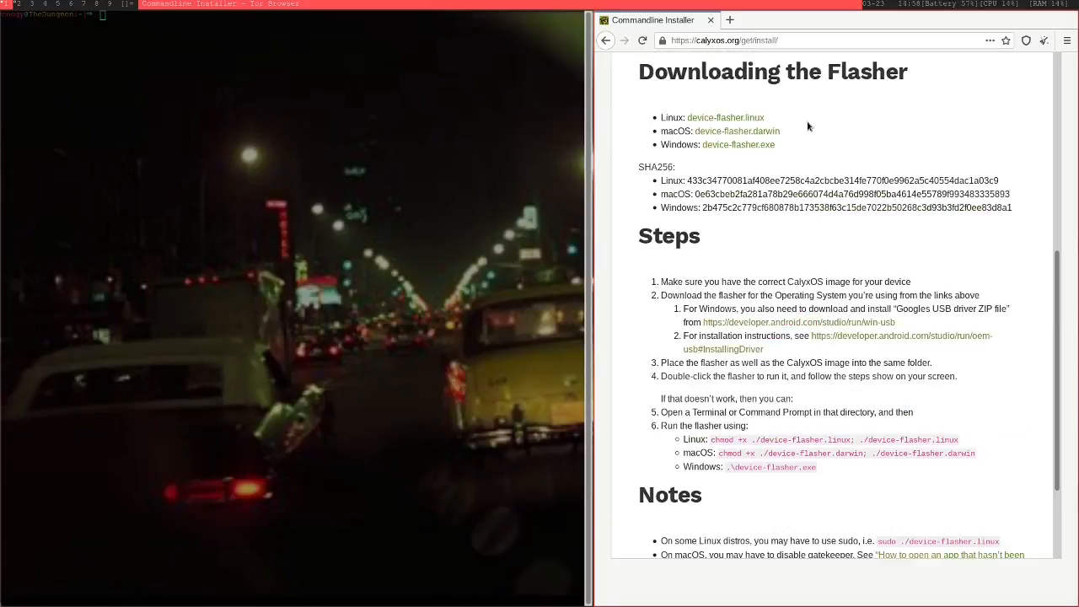
pyautogui.moveTo(803, 159)
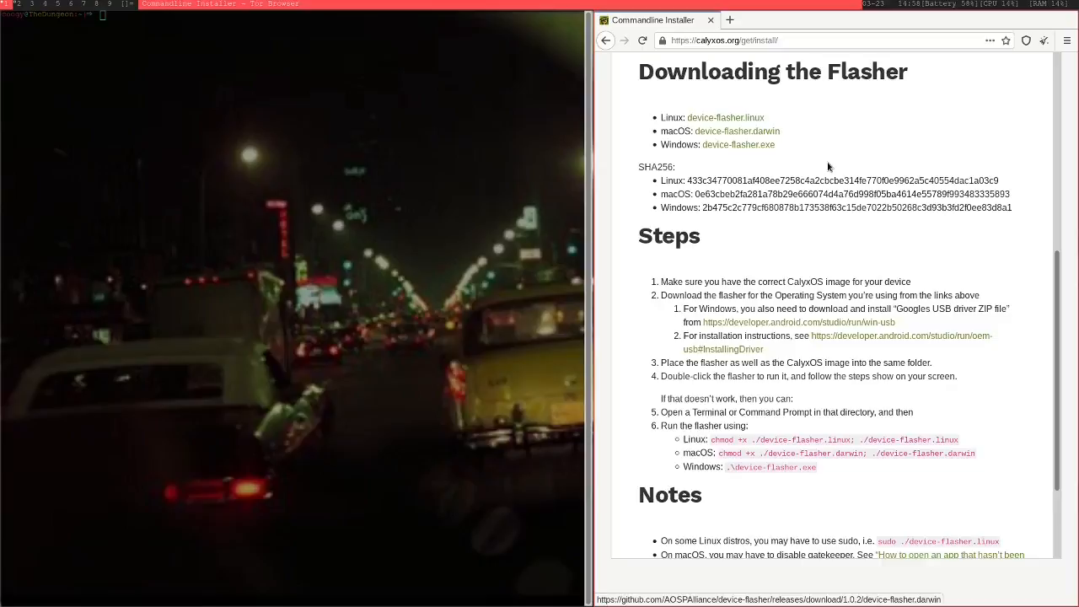
pyautogui.scroll(-3)
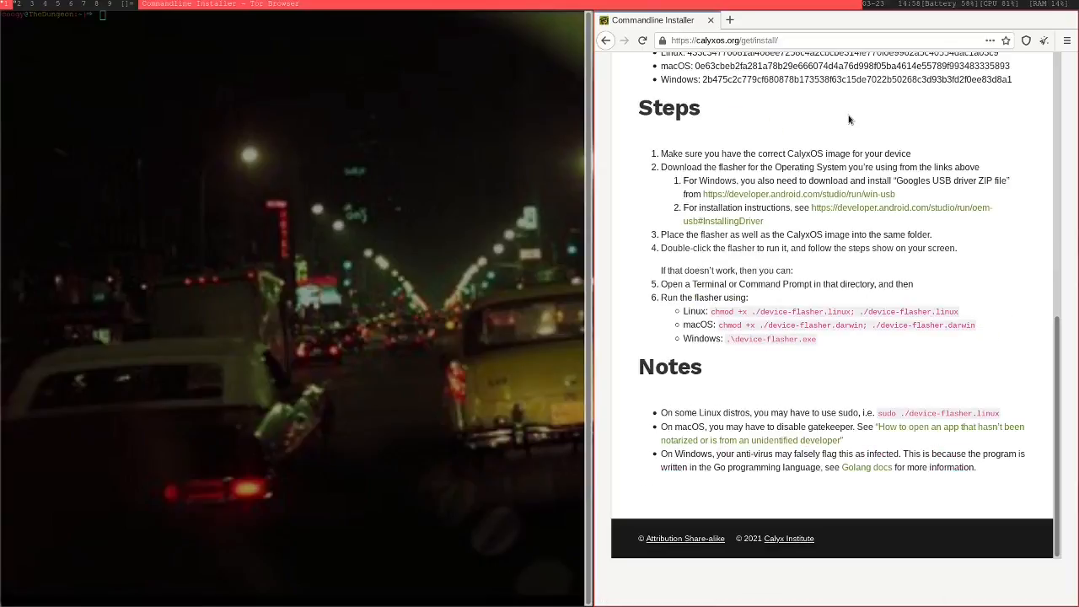
pyautogui.moveTo(784, 199)
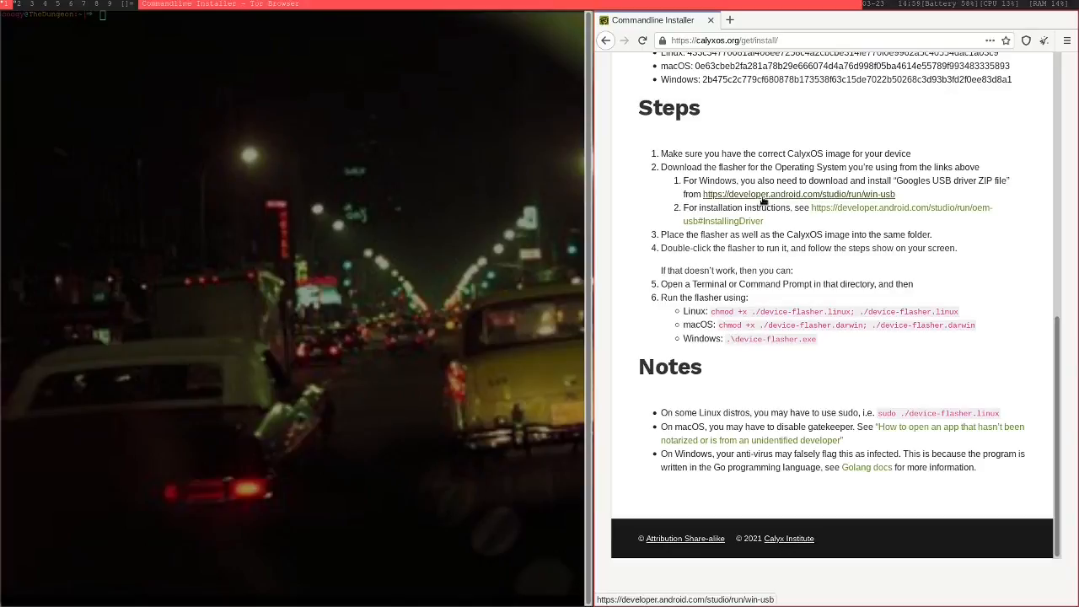
pyautogui.scroll(3)
pyautogui.write('sudo ./device-flasher.linux')
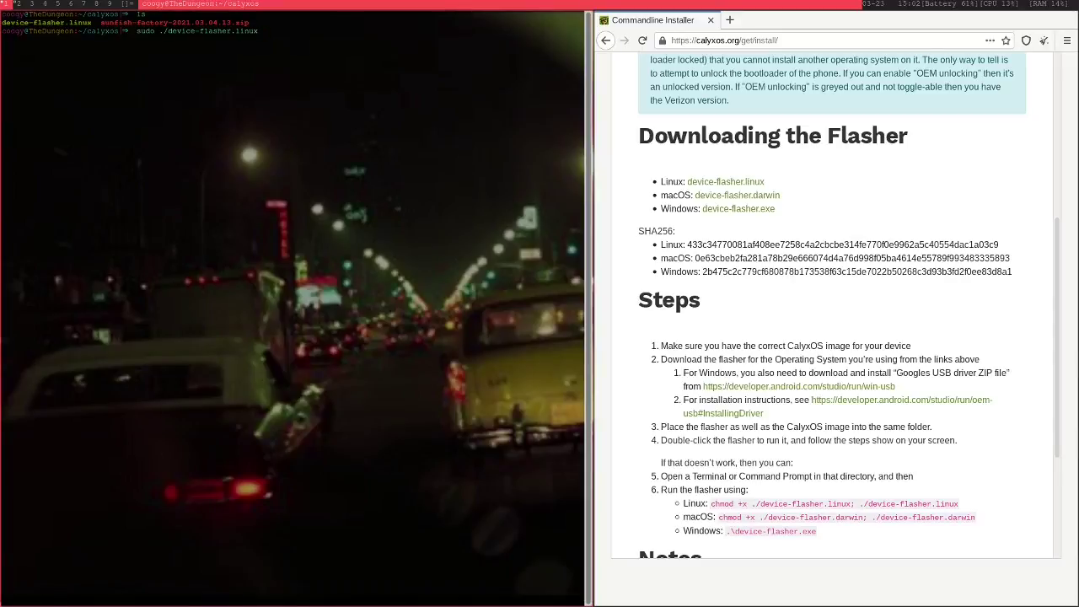
# - Run sudo ./device-flasher.linux so the flasher fetches platform tools and shows the phone prep checklist
pyautogui.press('Return')
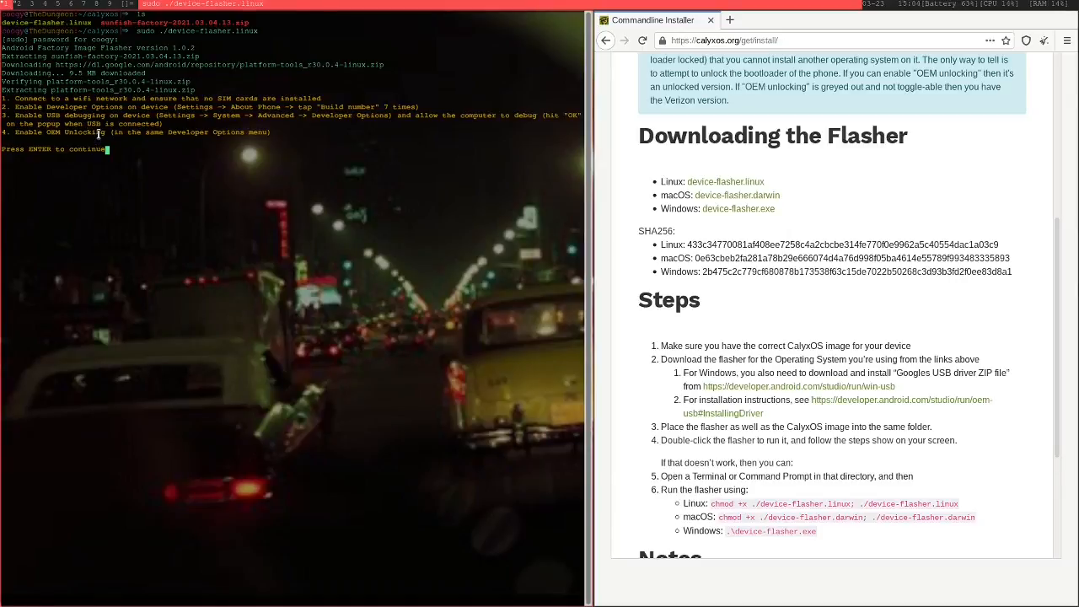
pyautogui.moveTo(51, 128)
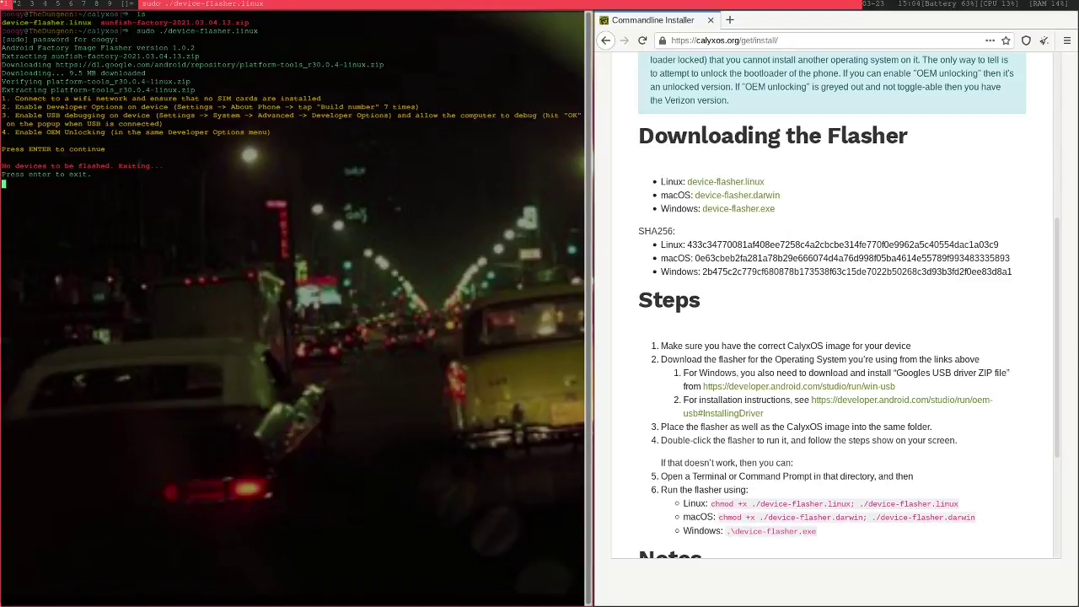
pyautogui.press('ctrl+c')
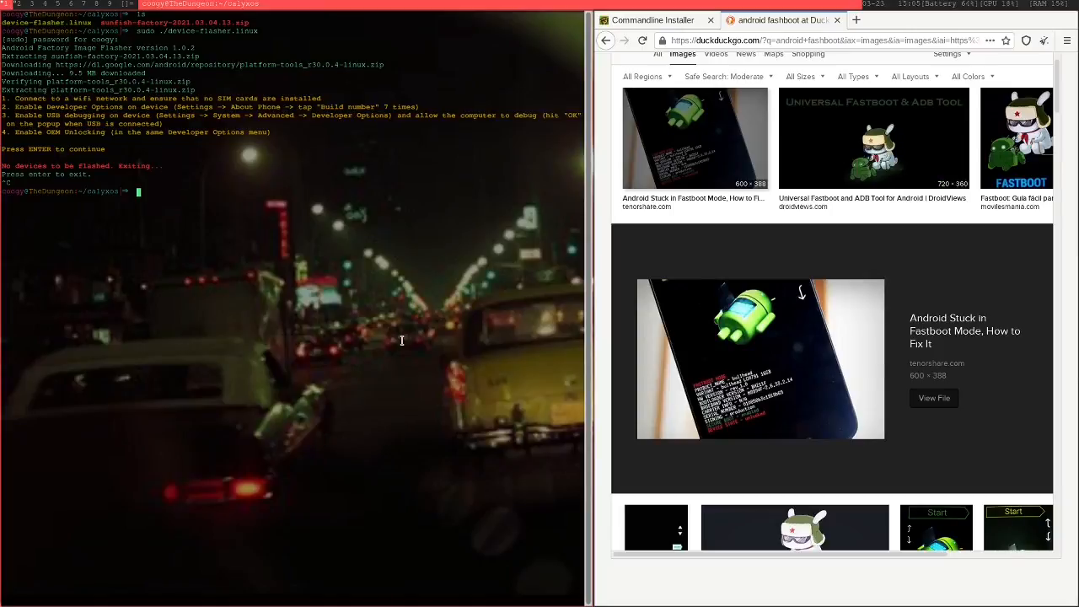
pyautogui.moveTo(722, 441)
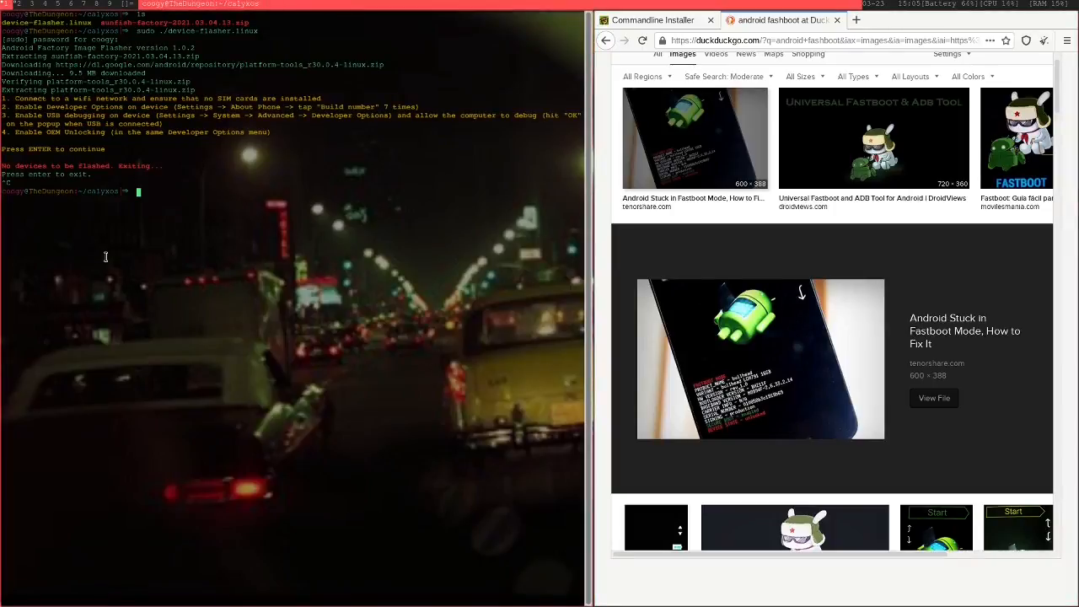
pyautogui.moveTo(105, 179)
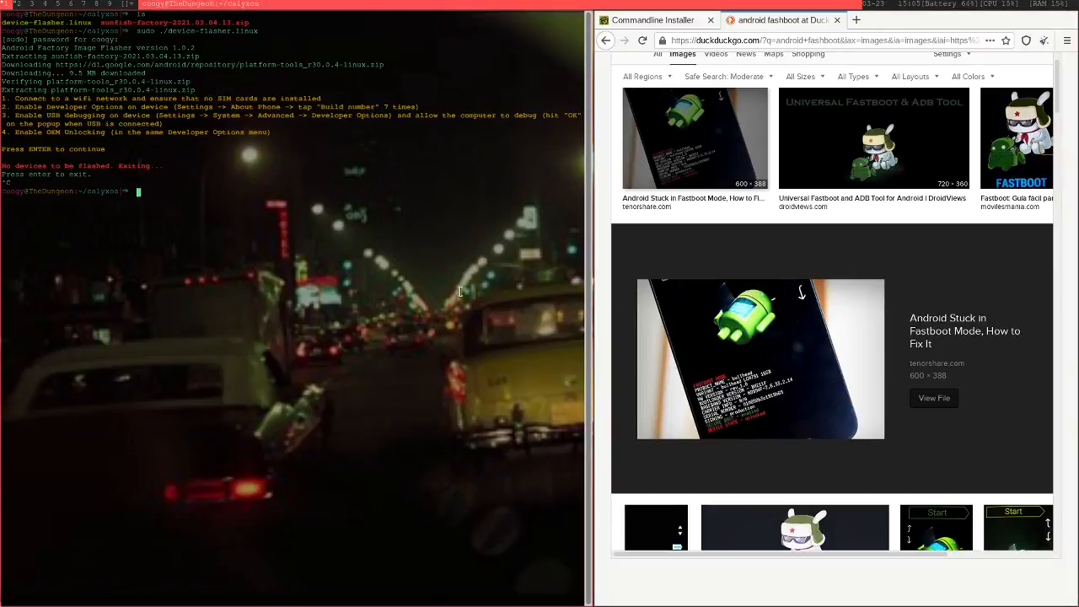
pyautogui.moveTo(223, 141)
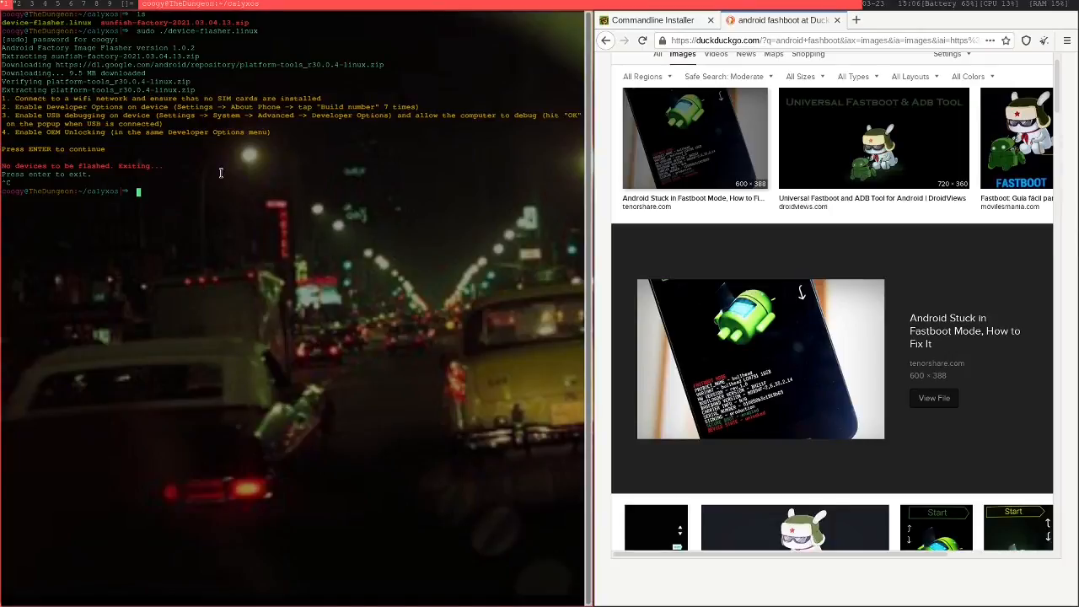
# - Start a new Tor Browser tab for a DuckDuckGo Images search on 'android fastboot'
pyautogui.click(650, 21)
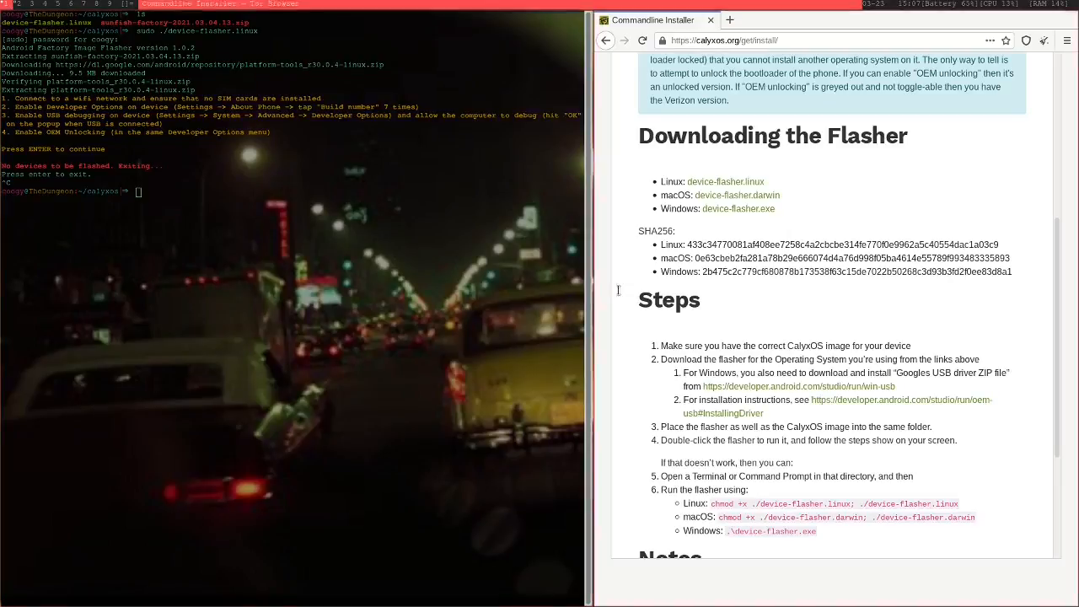
pyautogui.moveTo(867, 206)
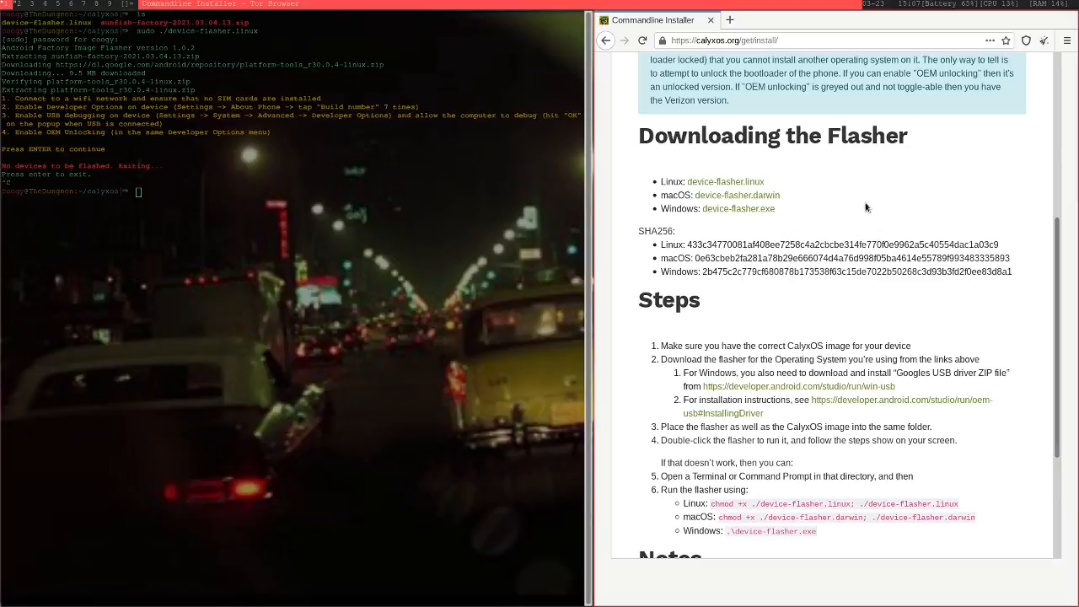
pyautogui.moveTo(874, 202)
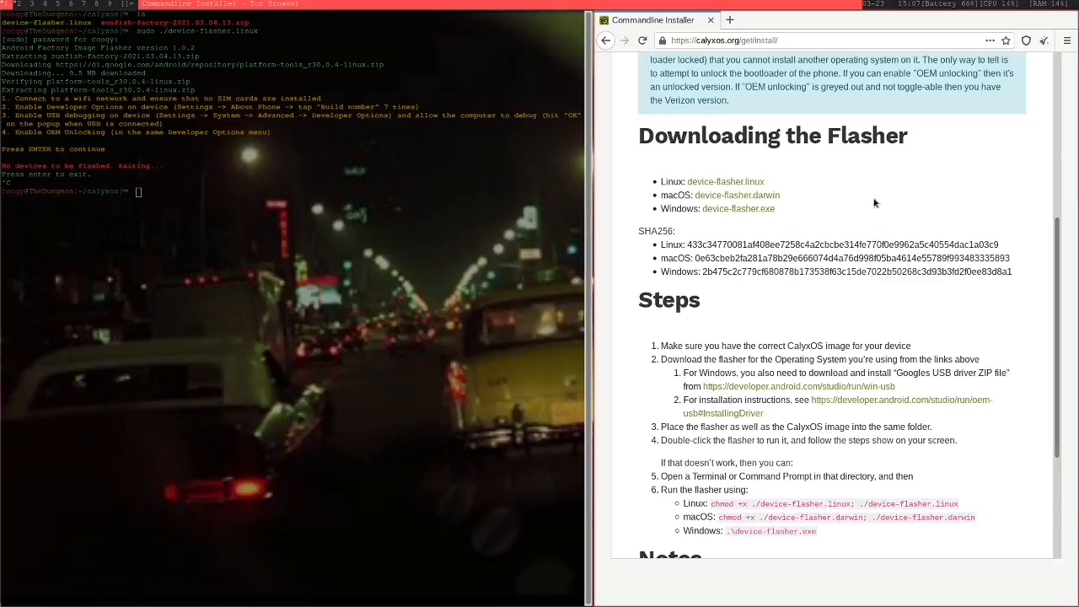
pyautogui.moveTo(883, 192)
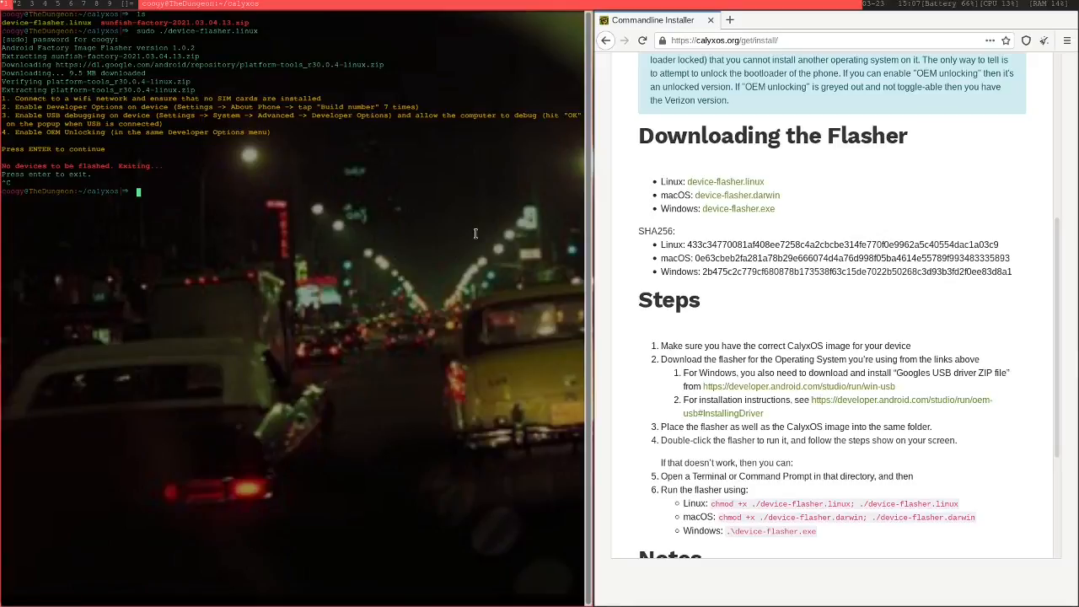
pyautogui.moveTo(285, 268)
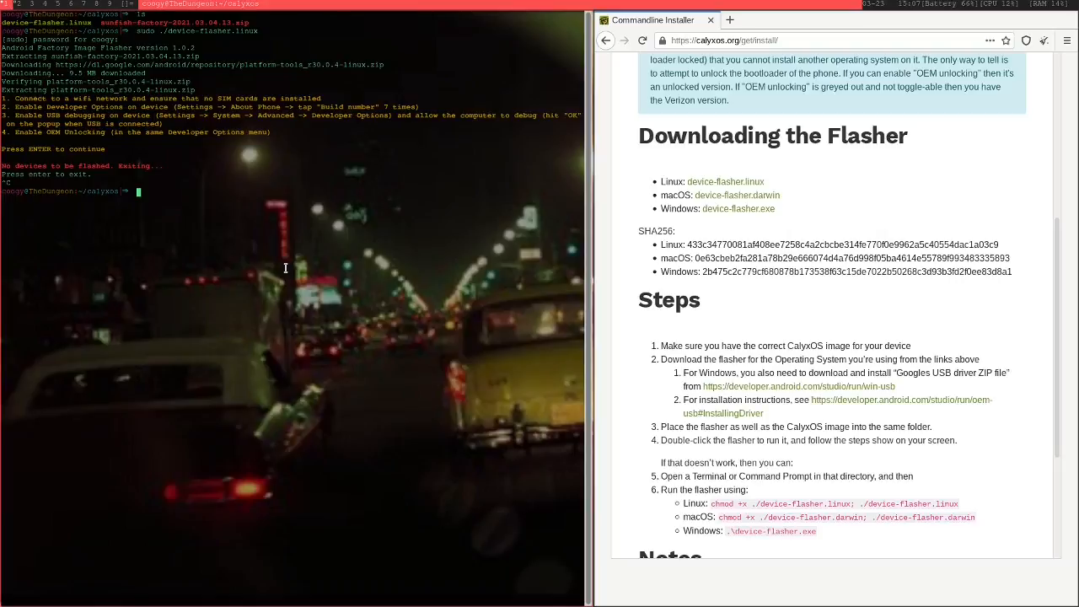